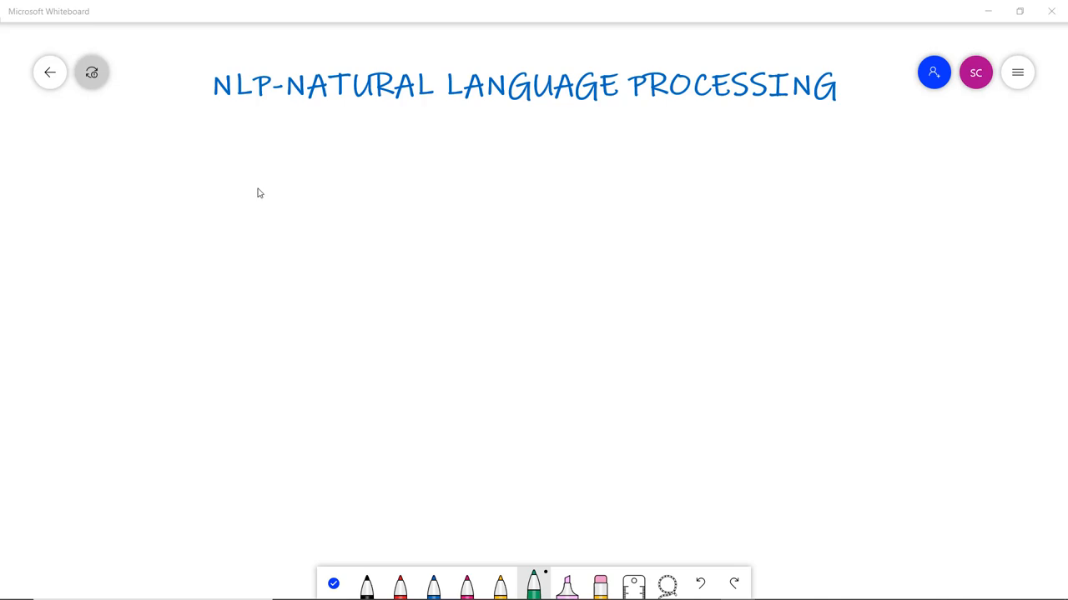
mouse_move(223, 118)
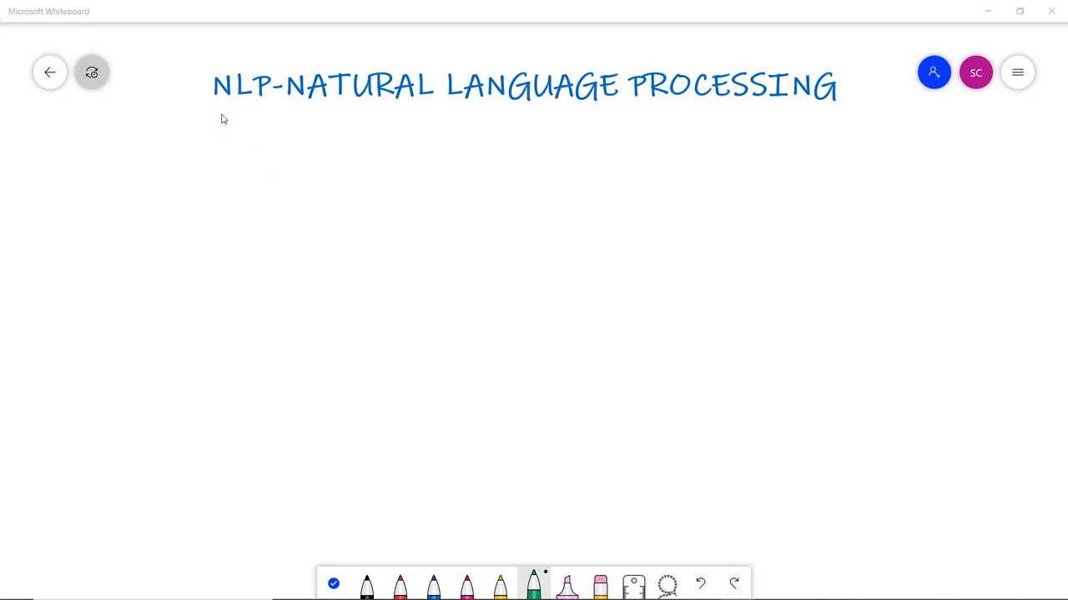
Step: Underline the letters NLP in the title with a short green stroke
drag(213, 107, 267, 107)
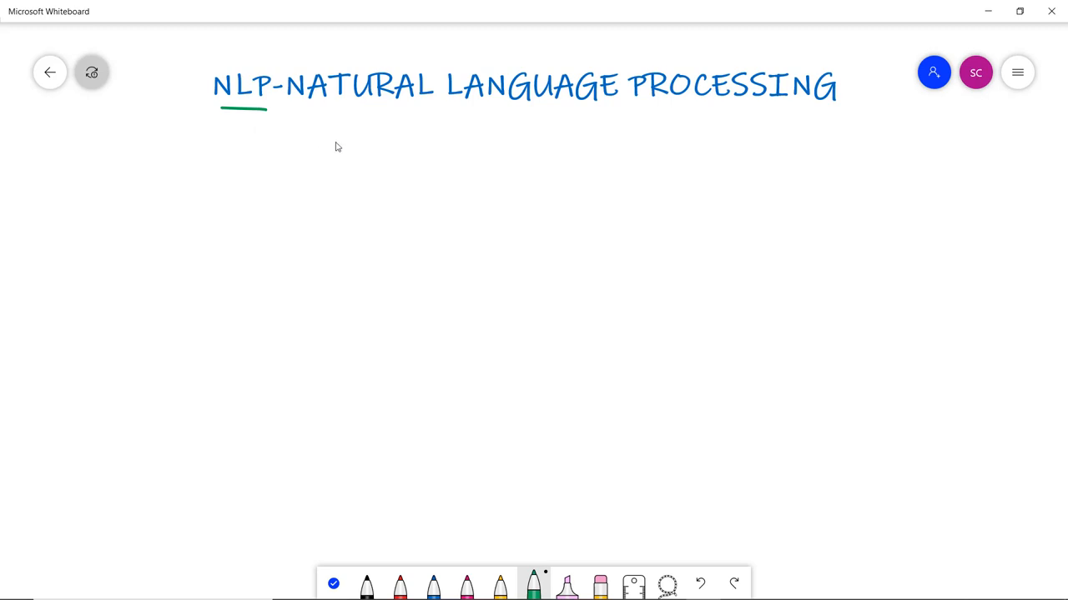
mouse_move(177, 200)
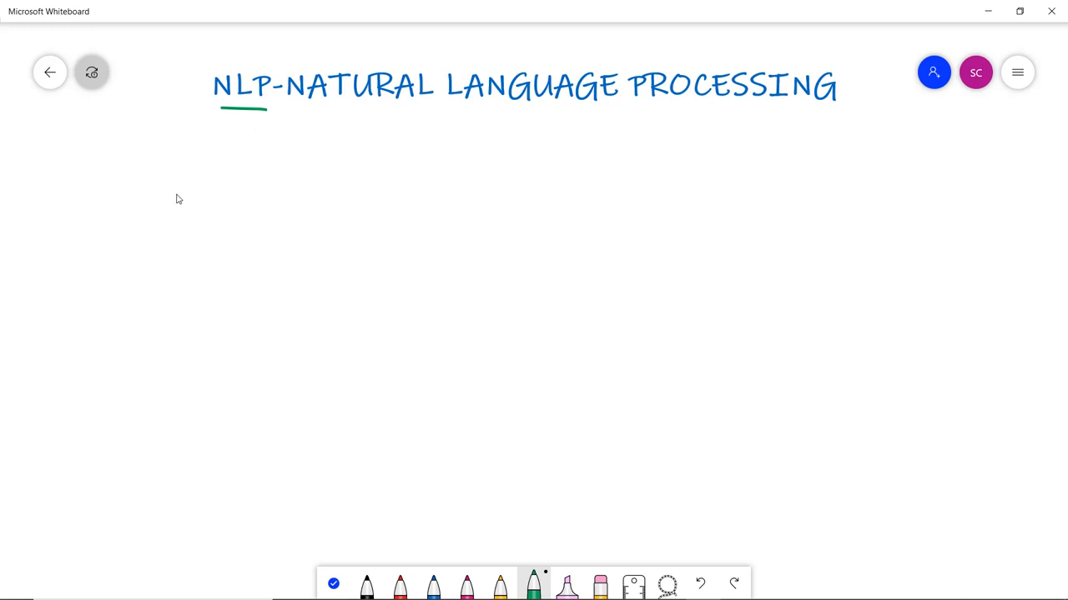
mouse_move(177, 212)
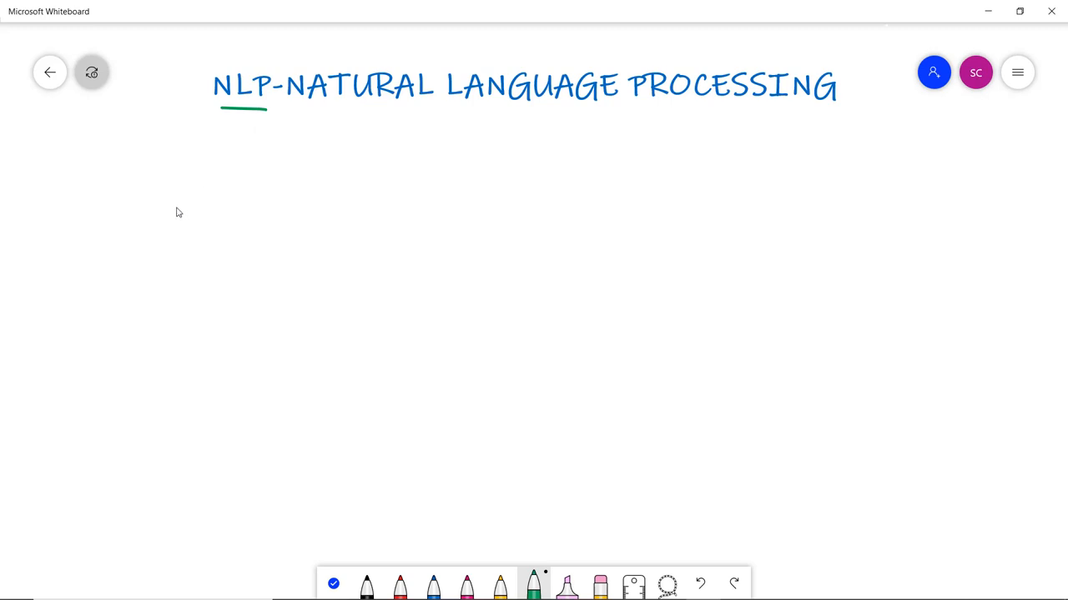
mouse_move(204, 224)
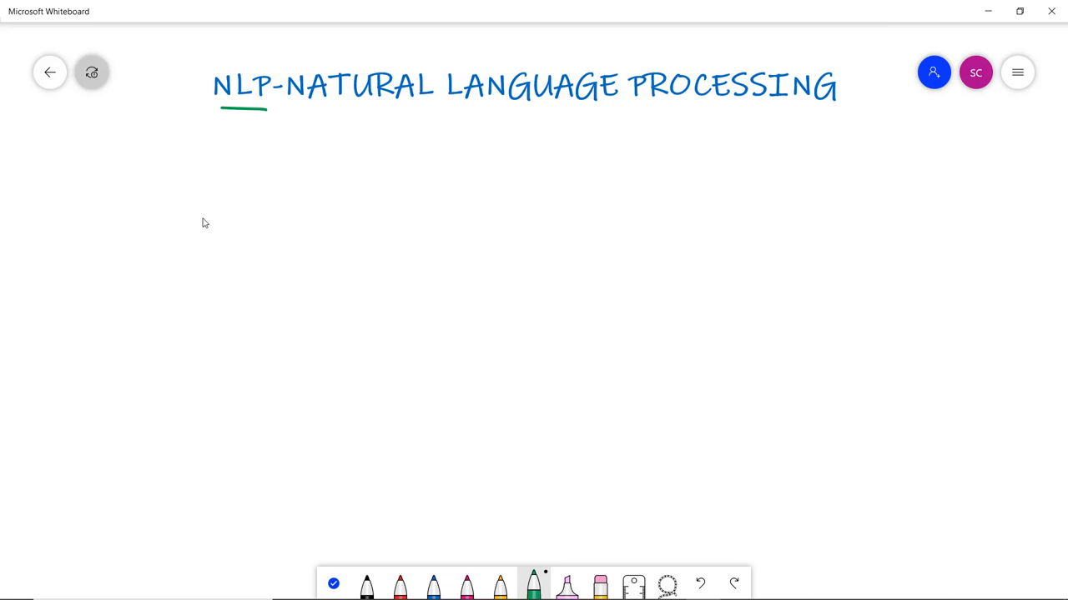
mouse_move(244, 198)
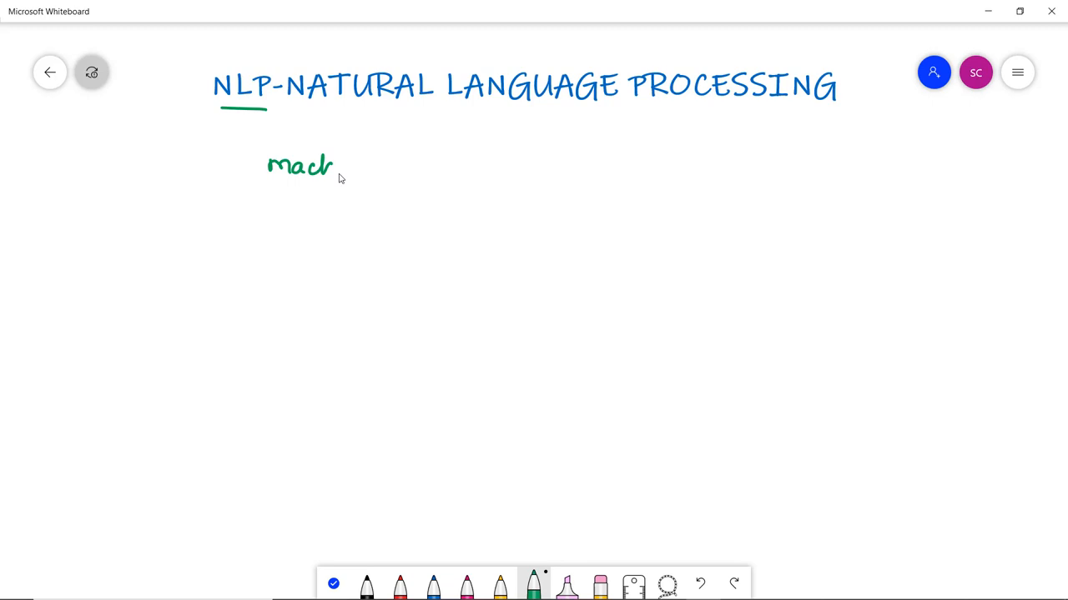
Step: Handwrite 'machine to understand human language.' in green below the title
drag(333, 167, 409, 167)
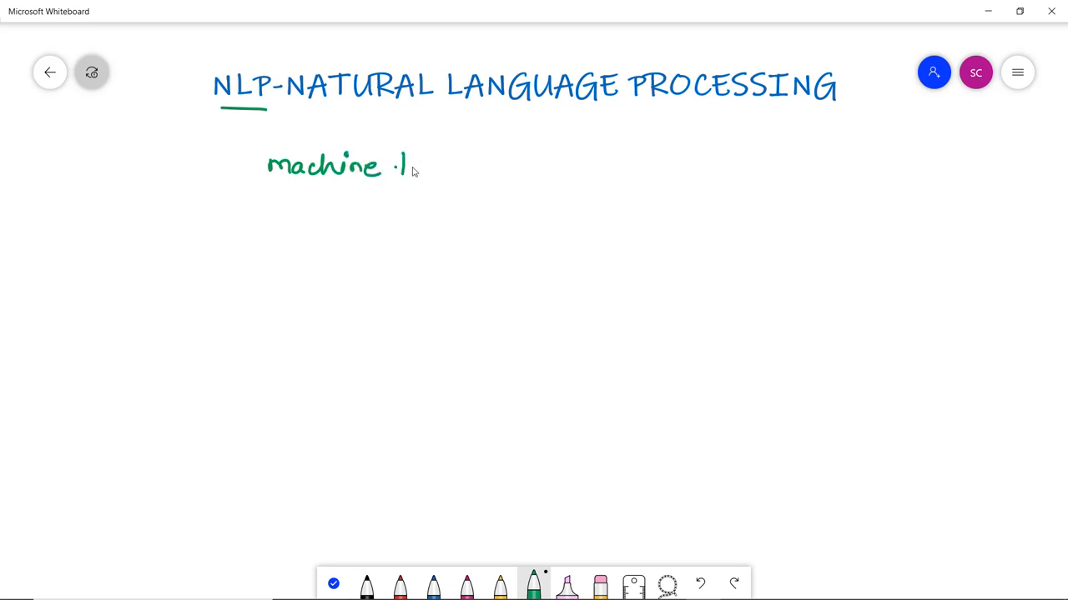
text(to under)
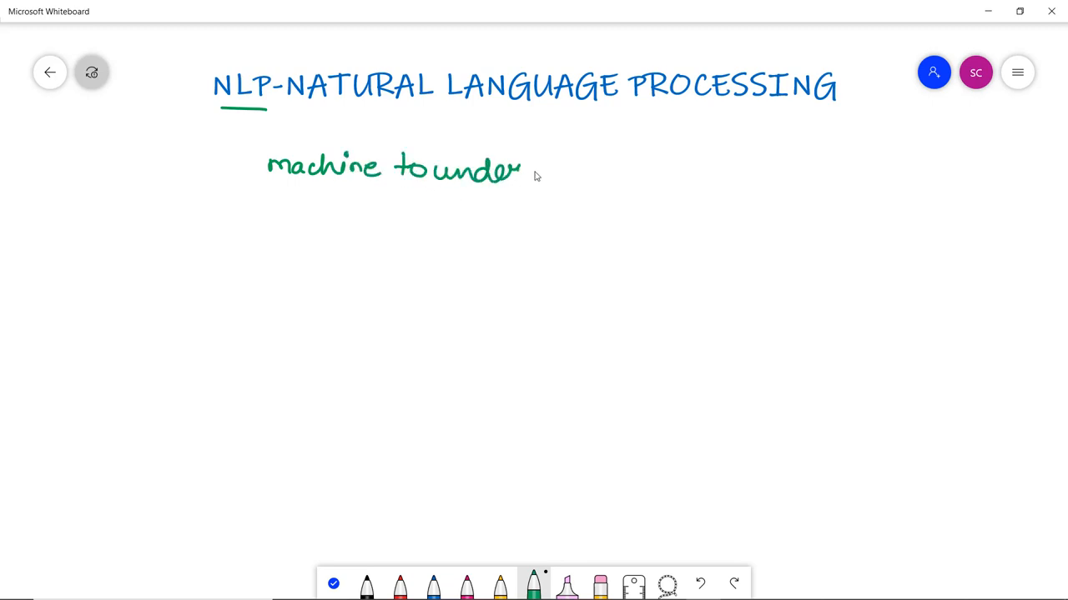
drag(520, 176, 592, 170)
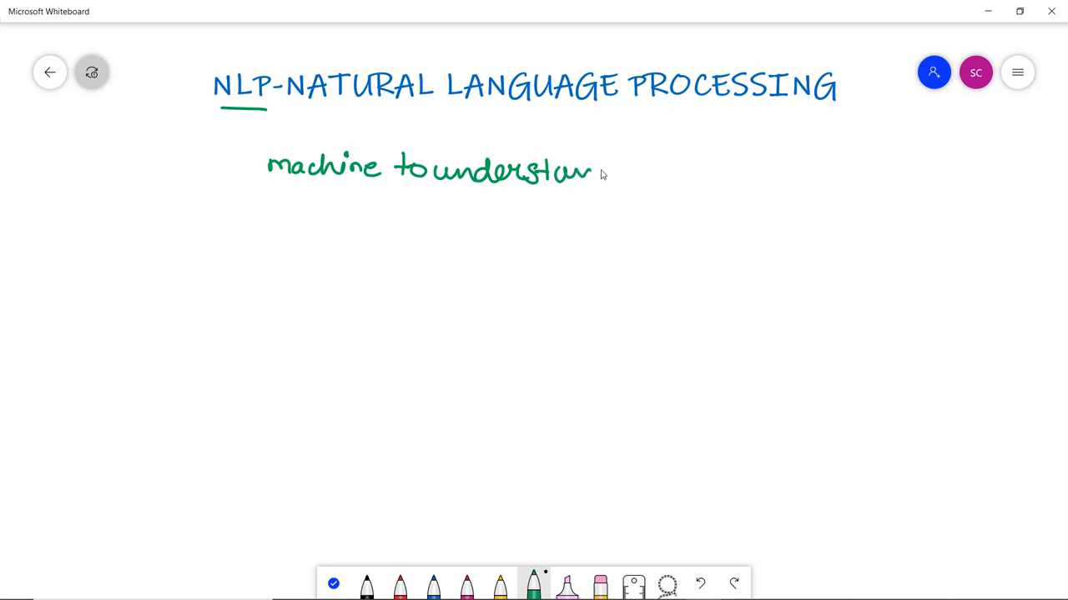
drag(592, 167, 688, 170)
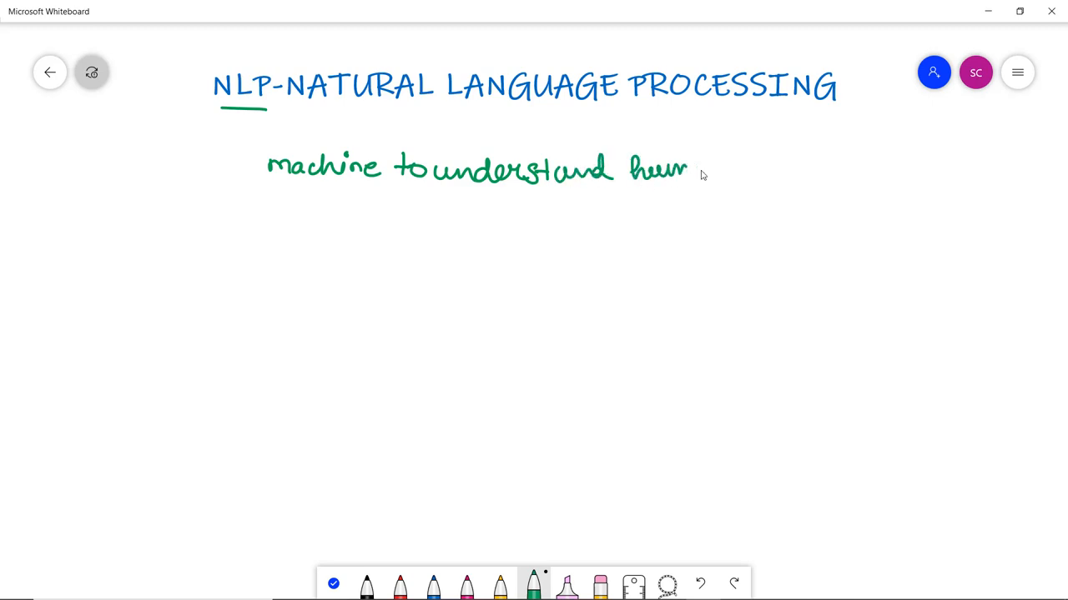
drag(688, 167, 784, 167)
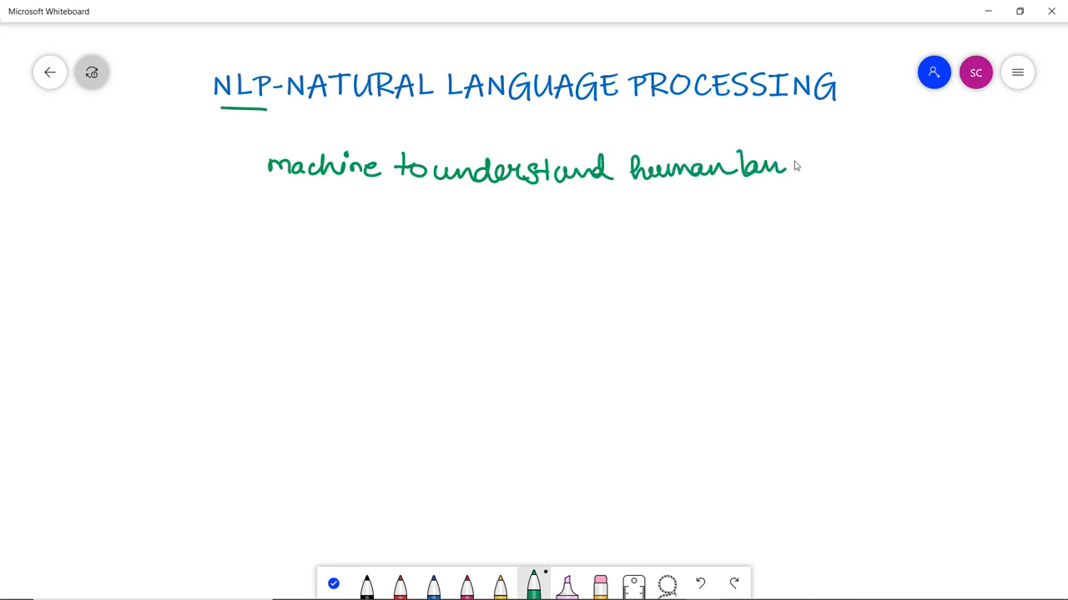
drag(784, 167, 850, 175)
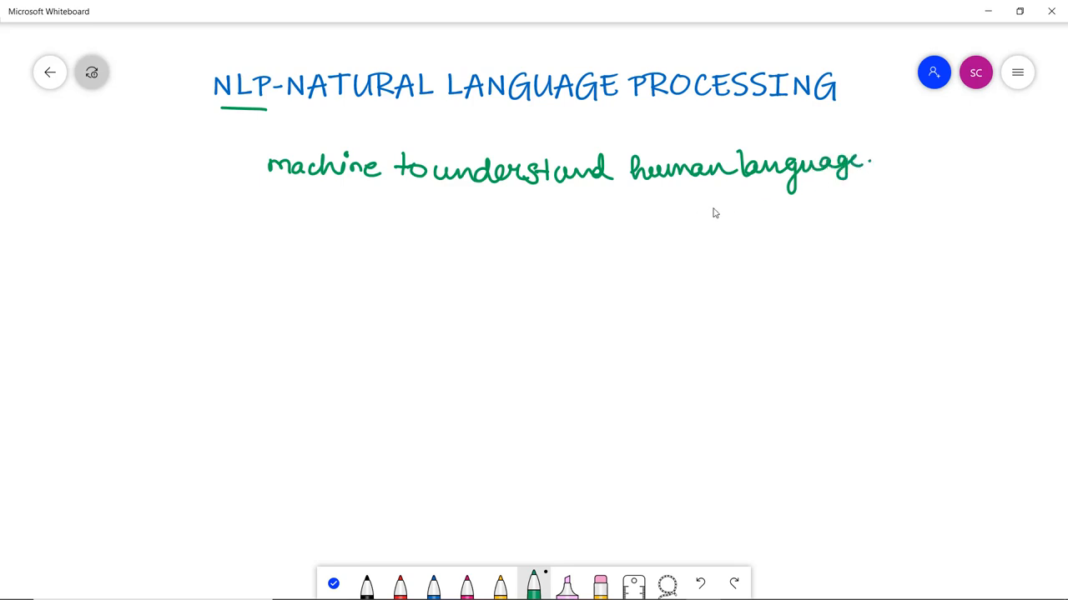
mouse_move(692, 233)
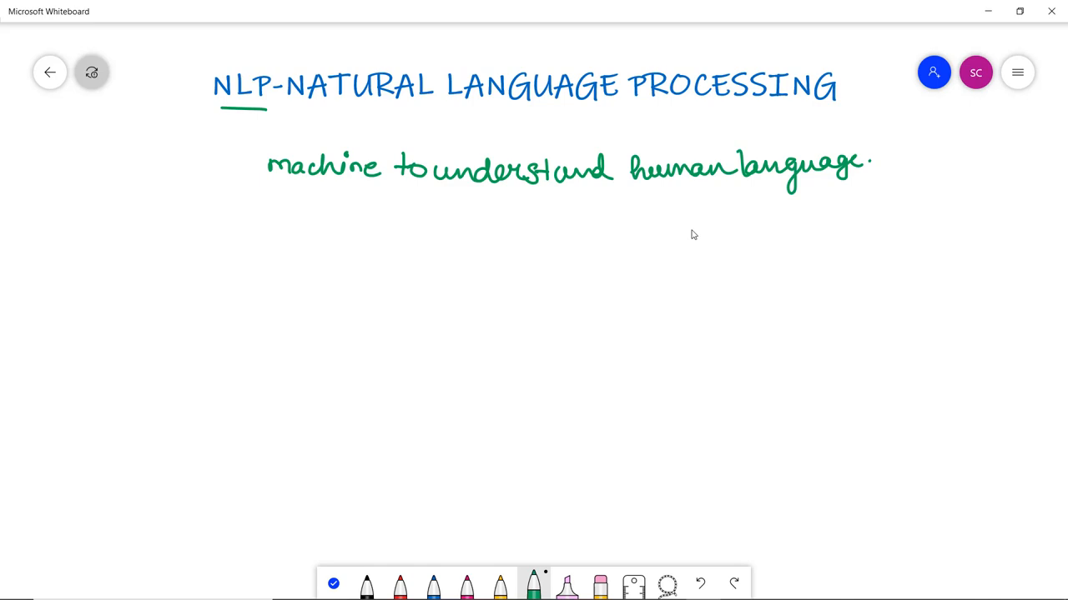
mouse_move(737, 221)
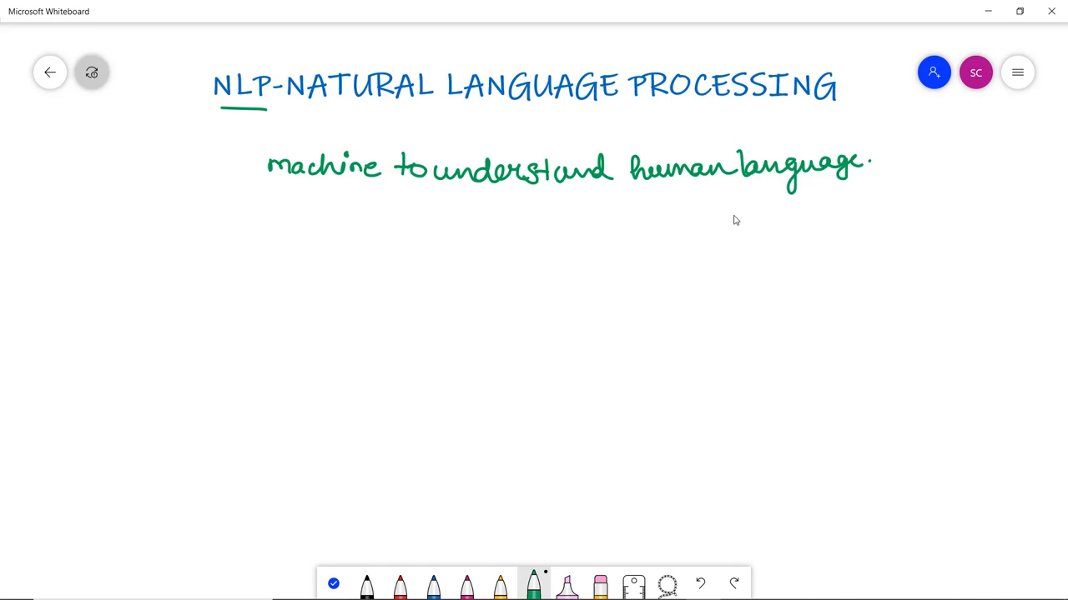
mouse_move(796, 152)
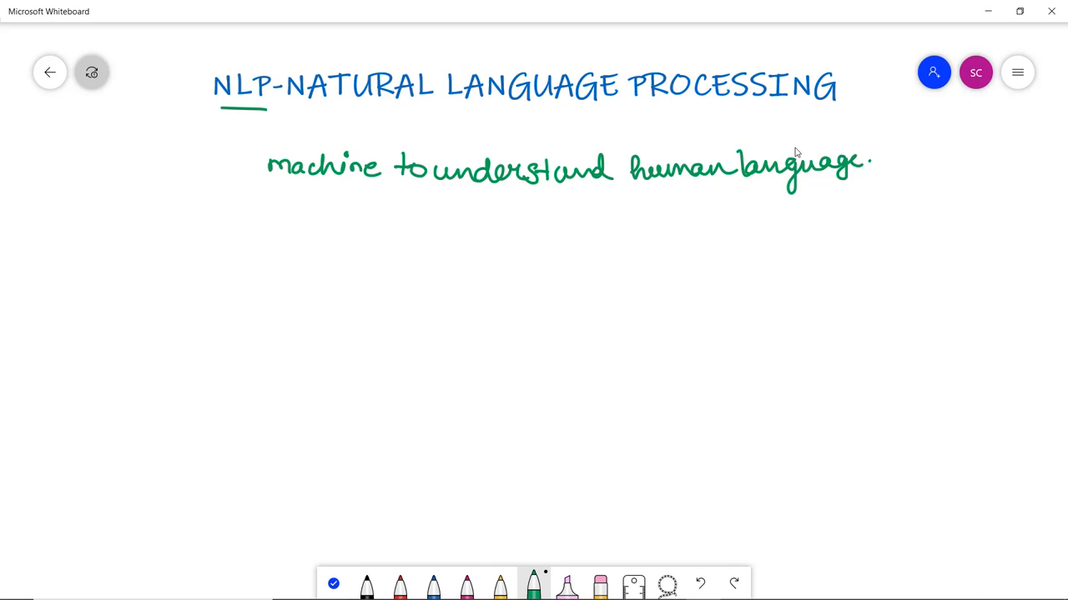
Step: Write 'natural →' in green with a curved arrow pointing from 'human language'
drag(317, 217, 359, 225)
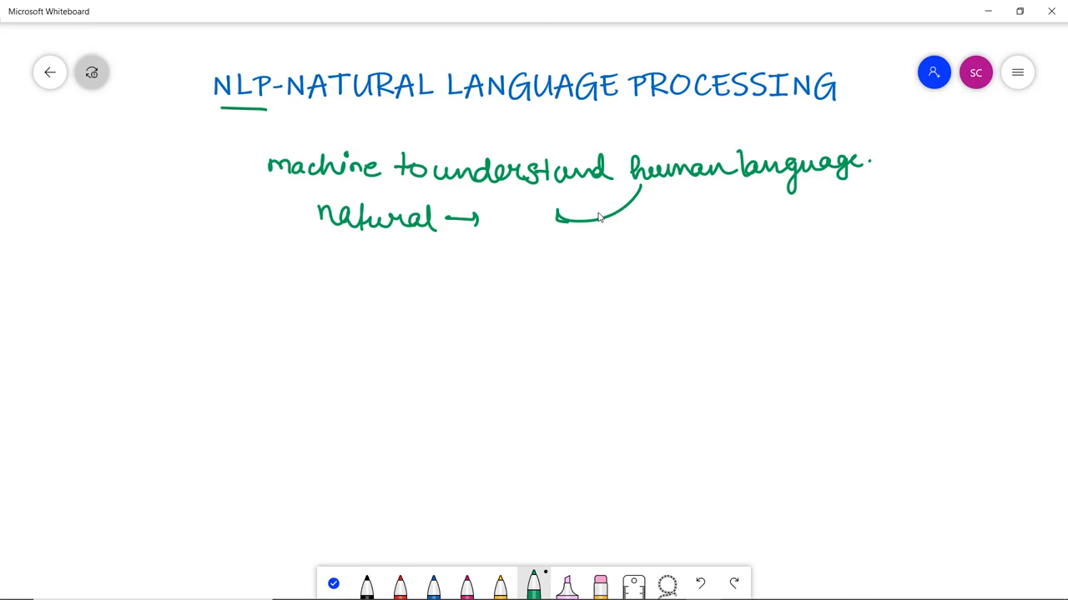
mouse_move(158, 380)
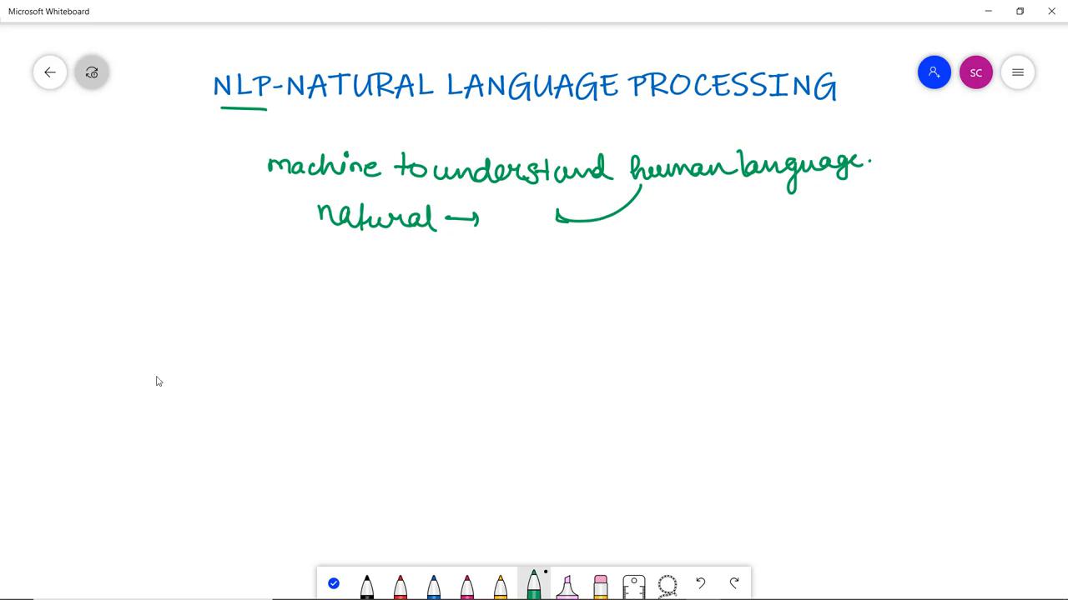
Step: Handwrite the red heading 'Text Mining/Analysis:-' on the next line
drag(152, 263, 175, 264)
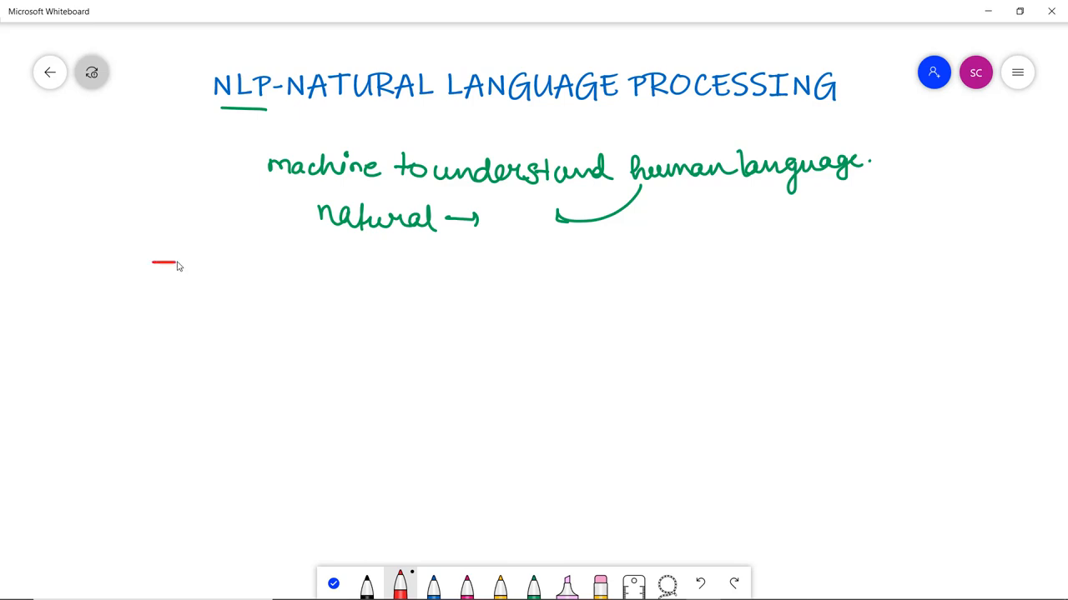
drag(153, 270, 258, 280)
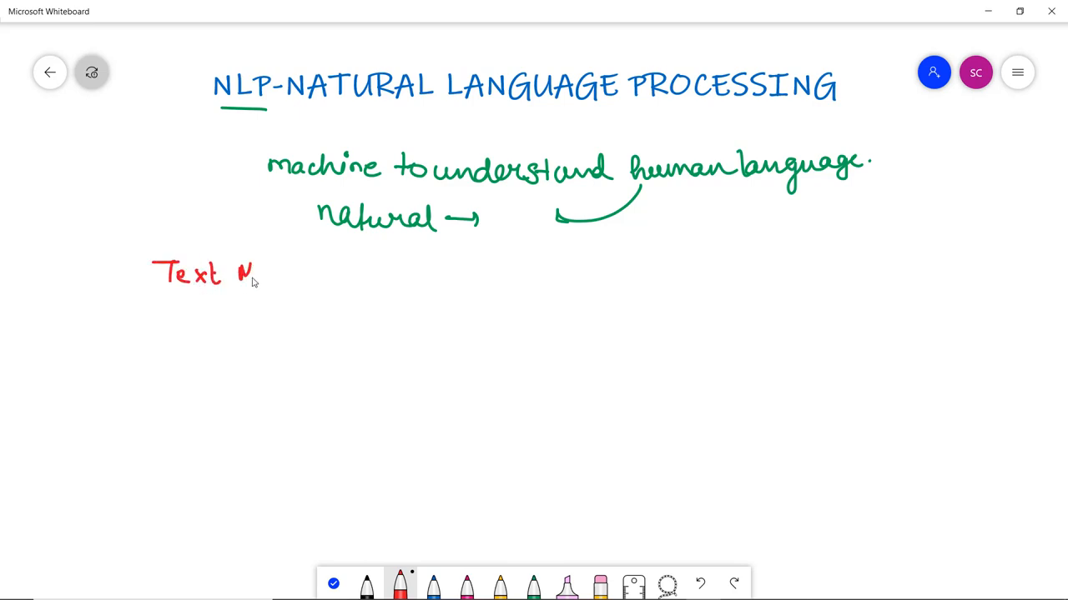
drag(259, 275, 320, 280)
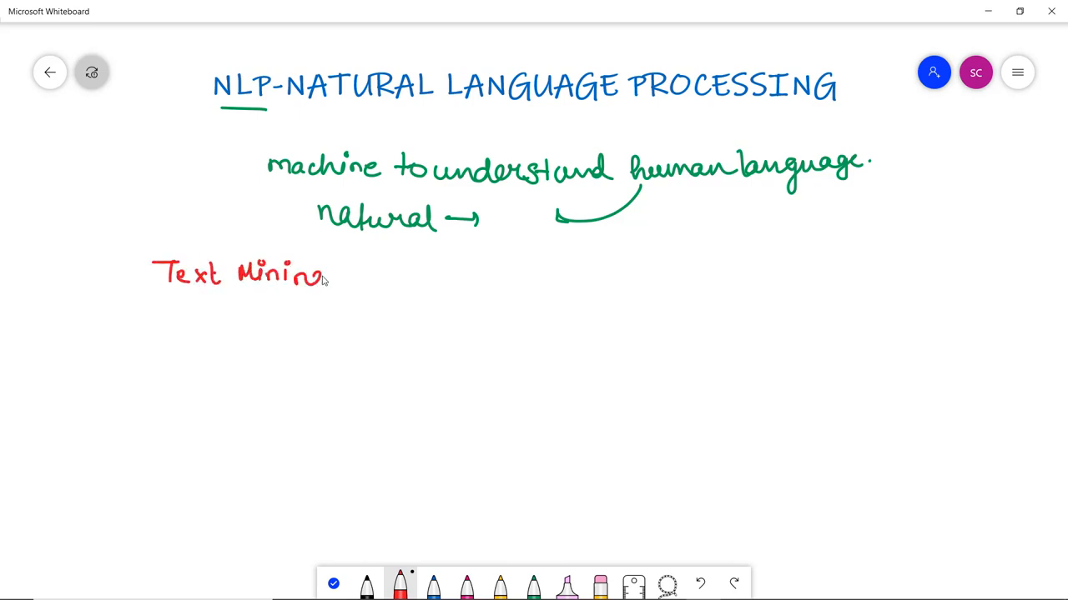
drag(330, 284, 366, 267)
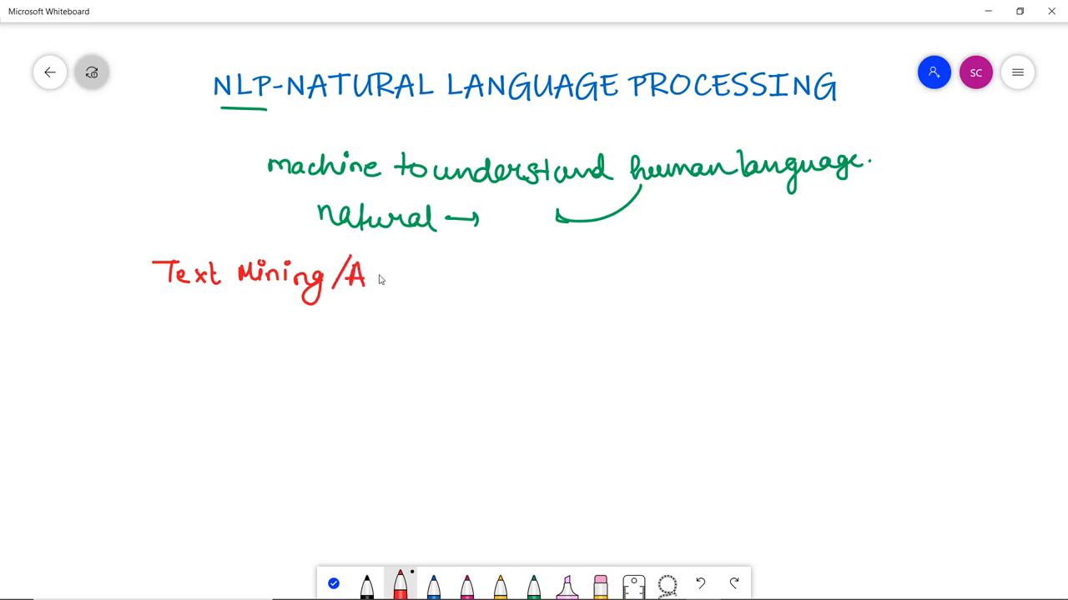
drag(380, 275, 420, 275)
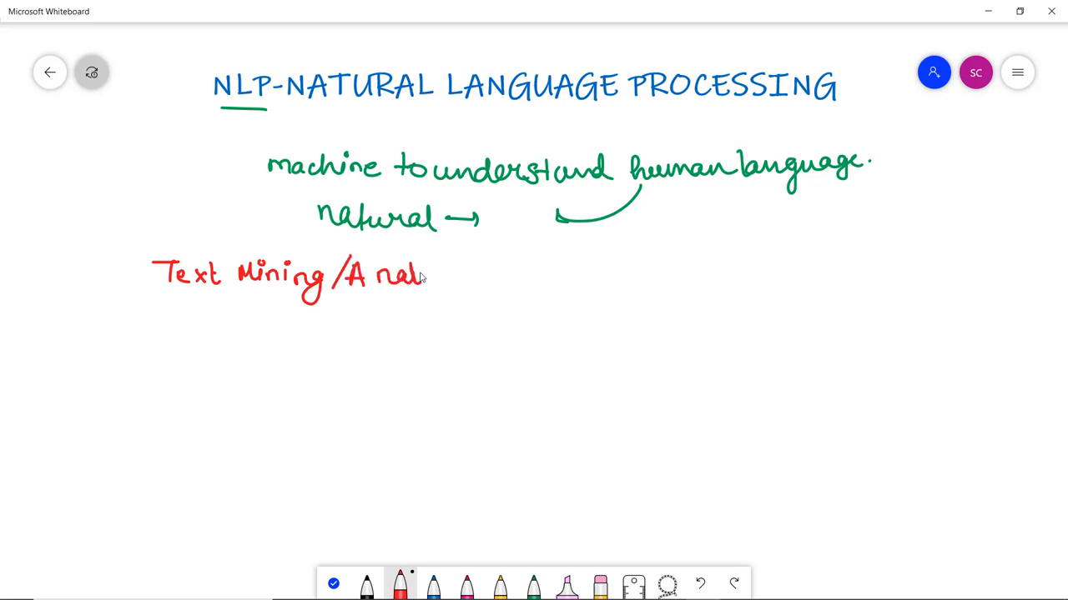
drag(417, 275, 454, 275)
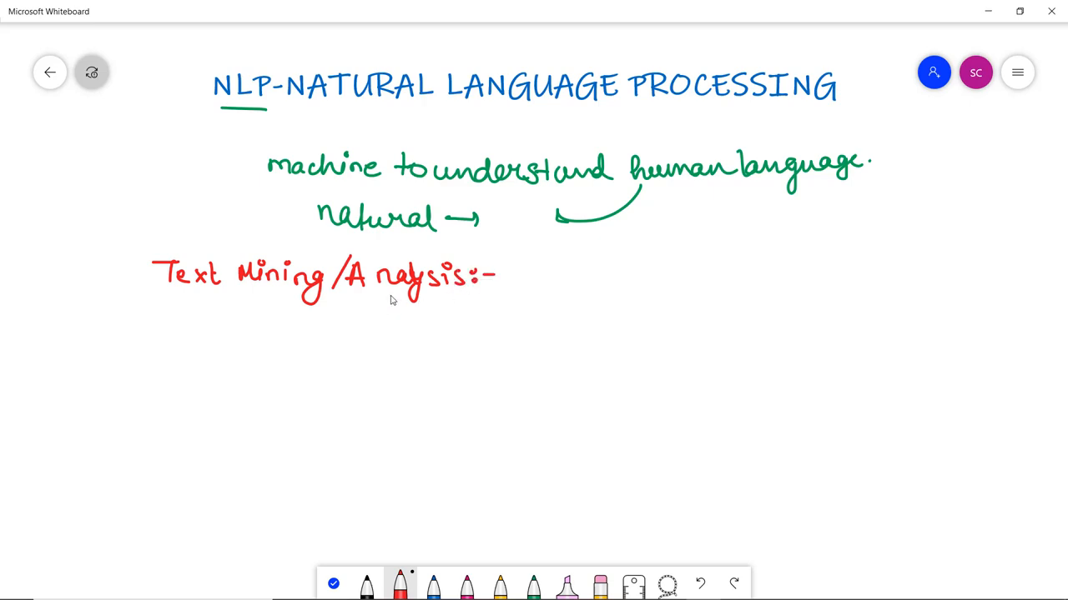
mouse_move(365, 304)
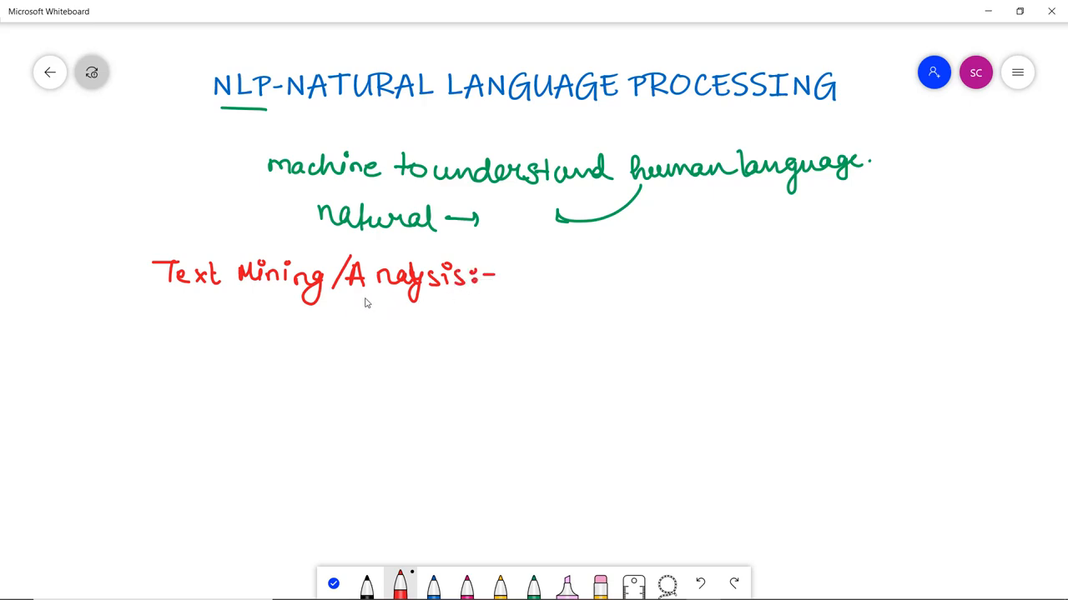
mouse_move(354, 300)
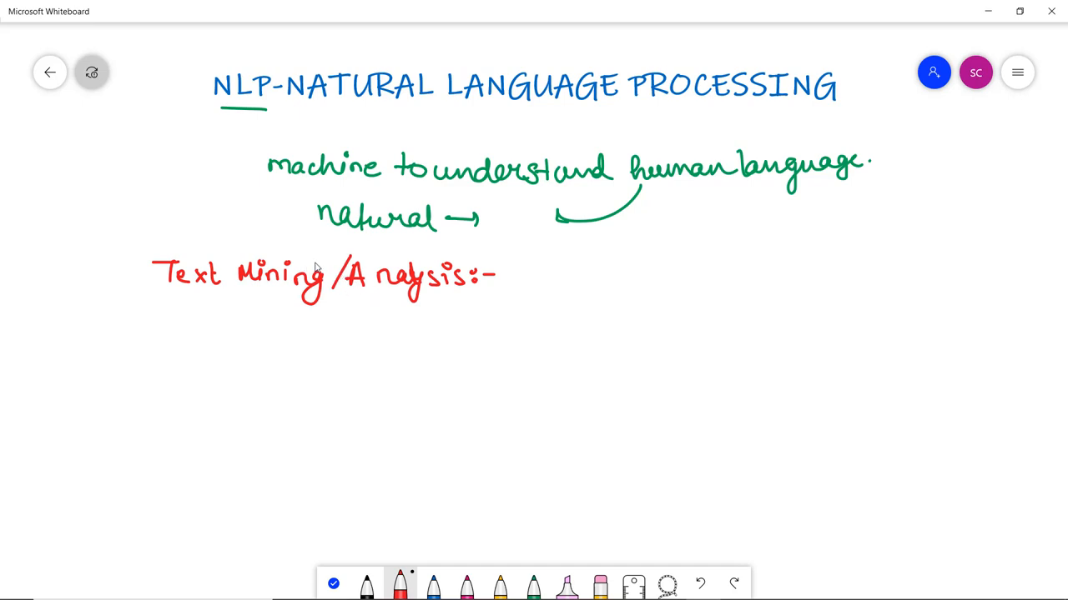
Step: Write the definition 'Extracting the meaningful data from human language.' in red
drag(531, 275, 547, 269)
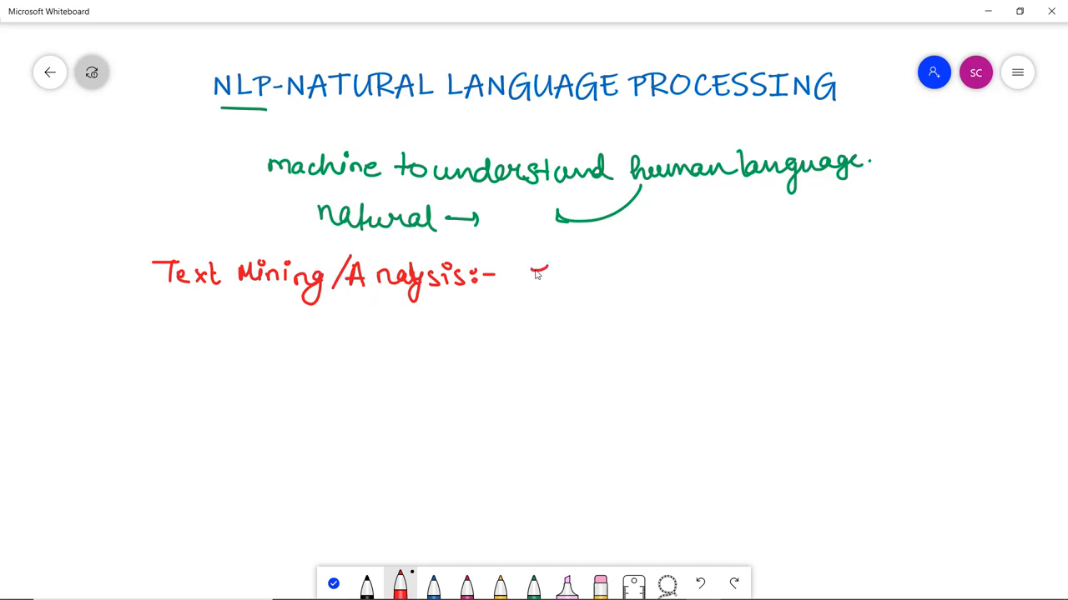
drag(531, 275, 617, 283)
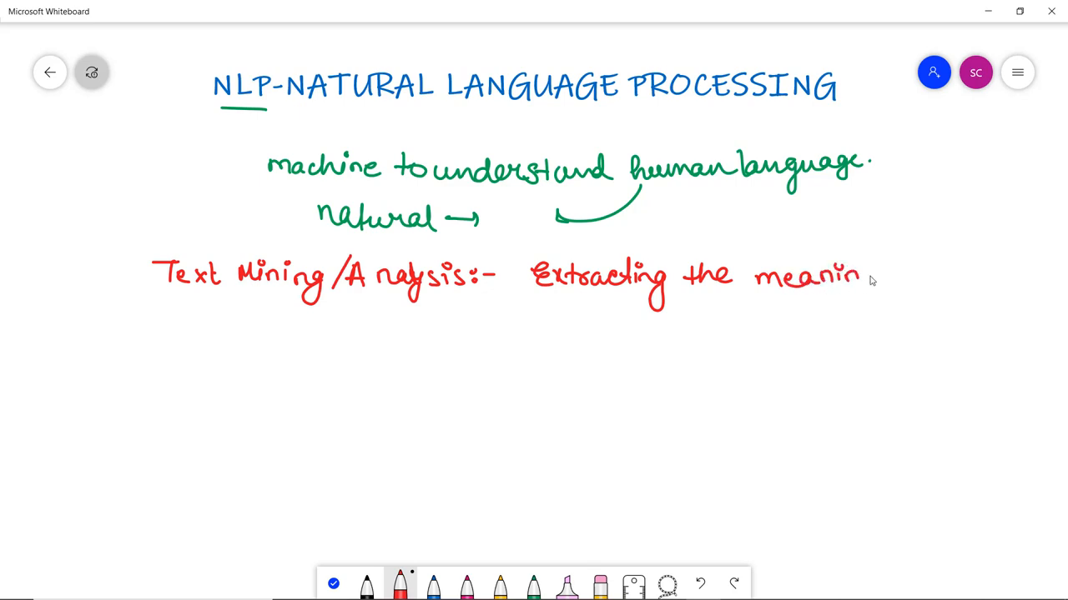
drag(859, 280, 942, 275)
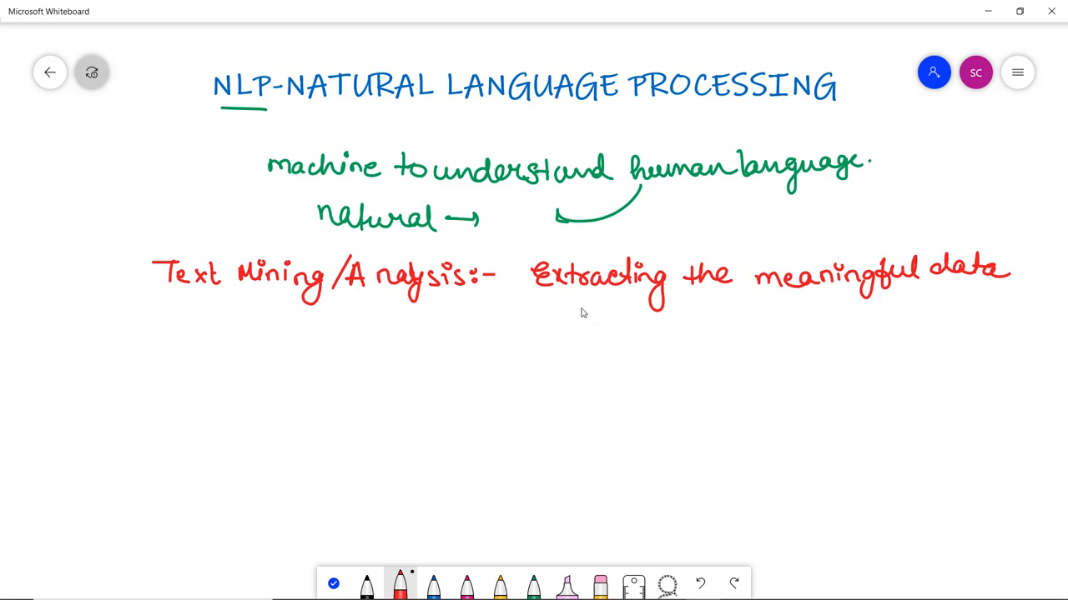
drag(553, 325, 621, 326)
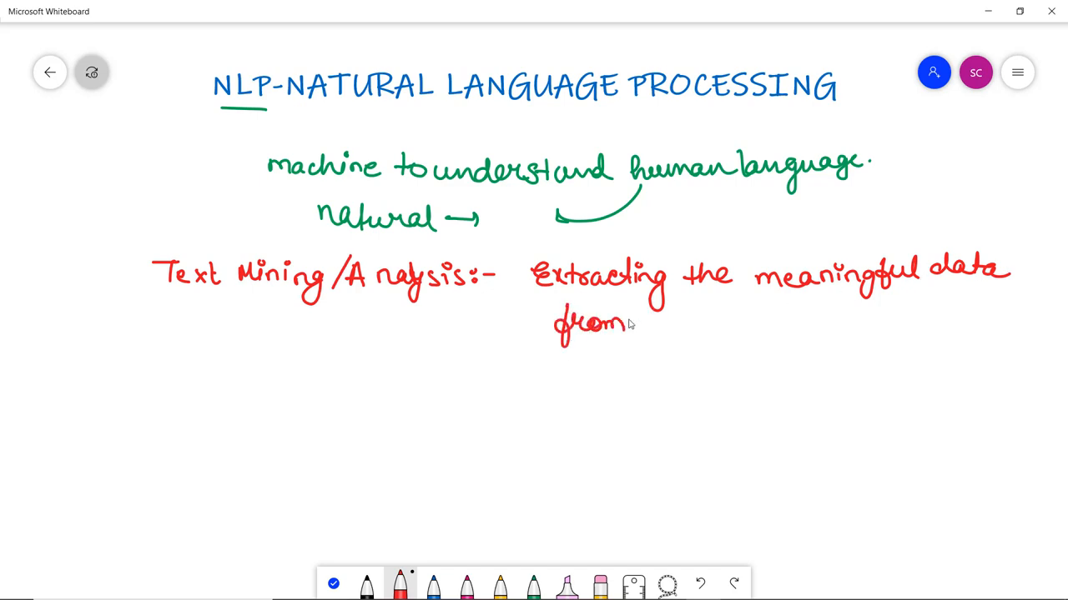
drag(630, 321, 726, 321)
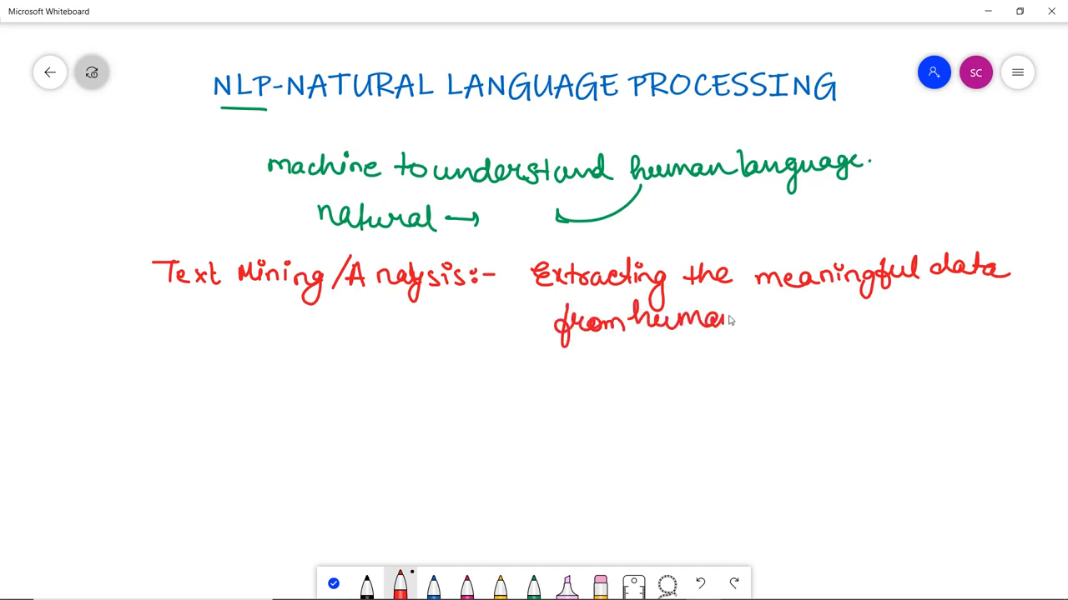
drag(751, 325, 831, 333)
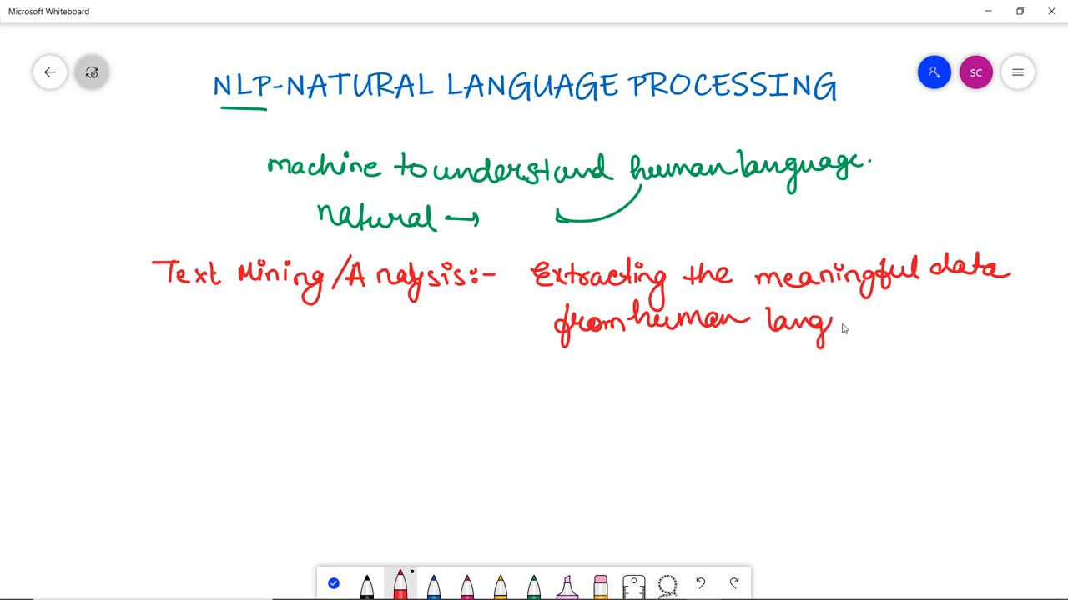
drag(830, 325, 914, 325)
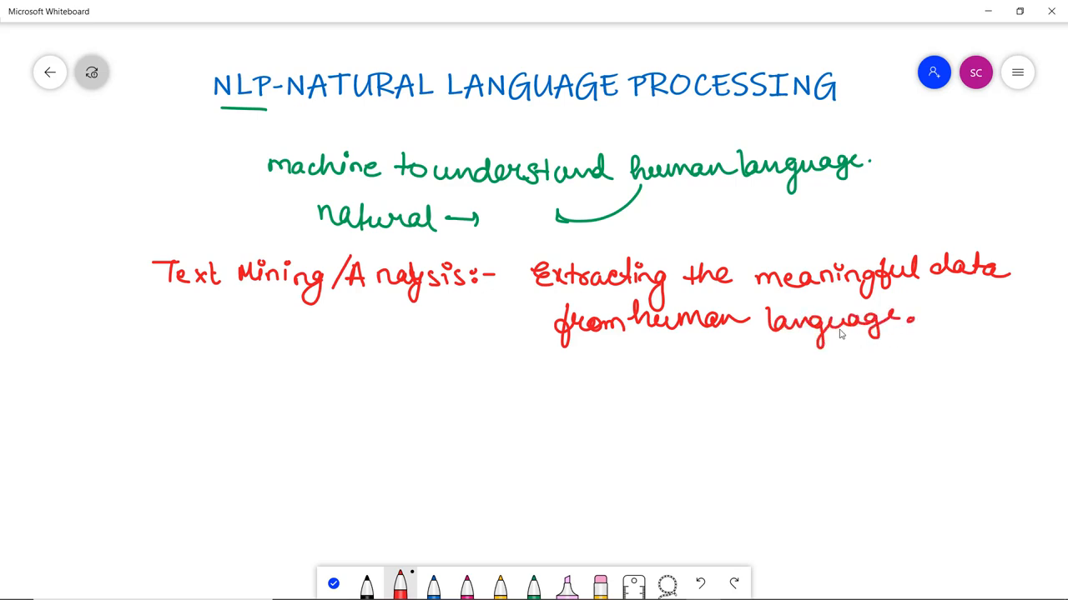
mouse_move(868, 182)
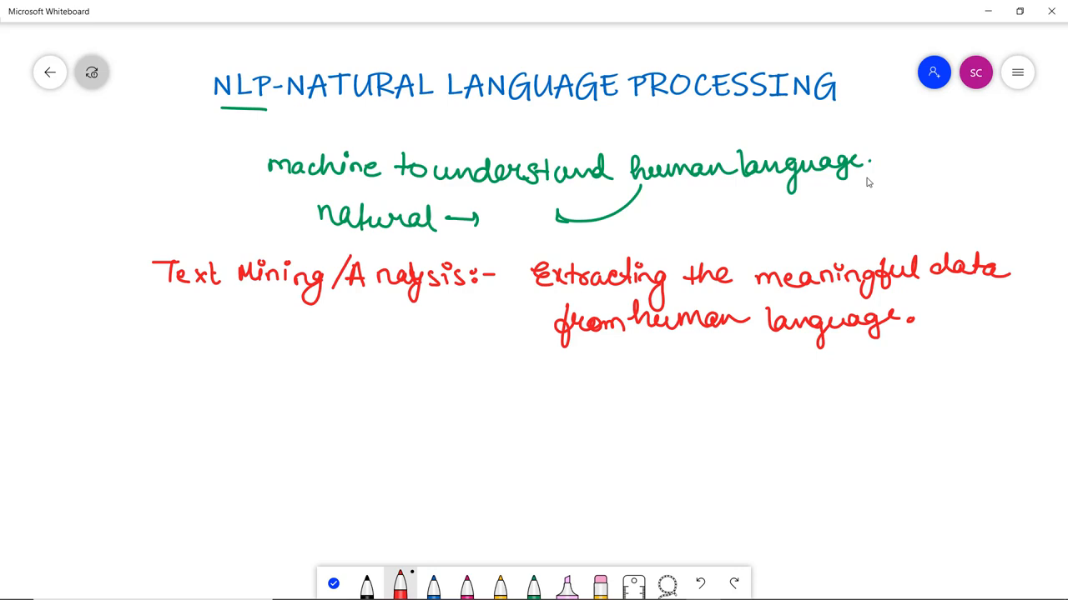
mouse_move(277, 220)
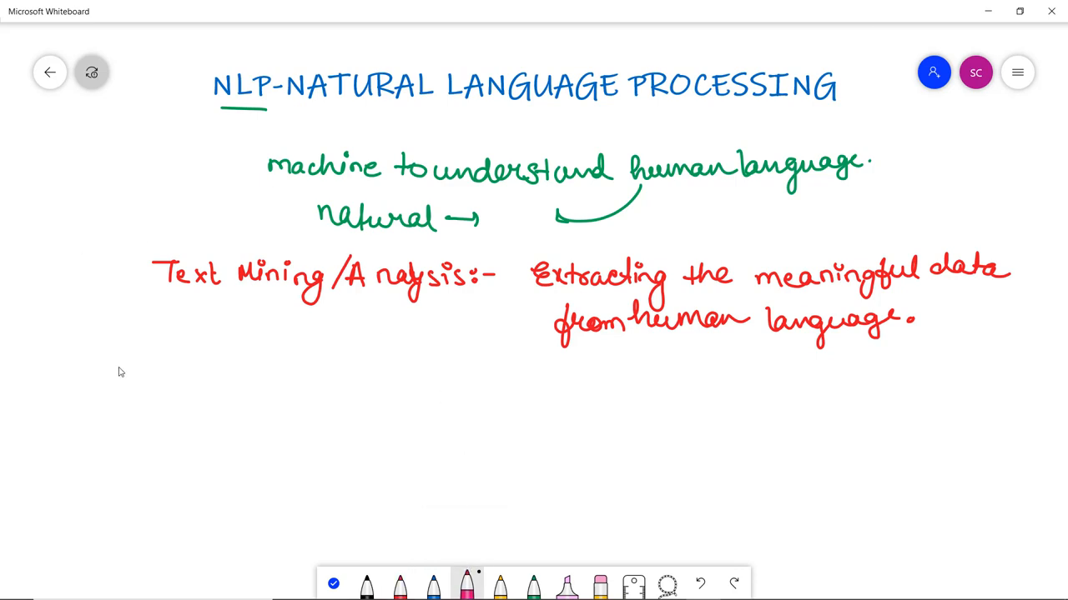
Step: Handwrite the pink heading '# Applications of NLP:-' below the definition
drag(100, 359, 130, 381)
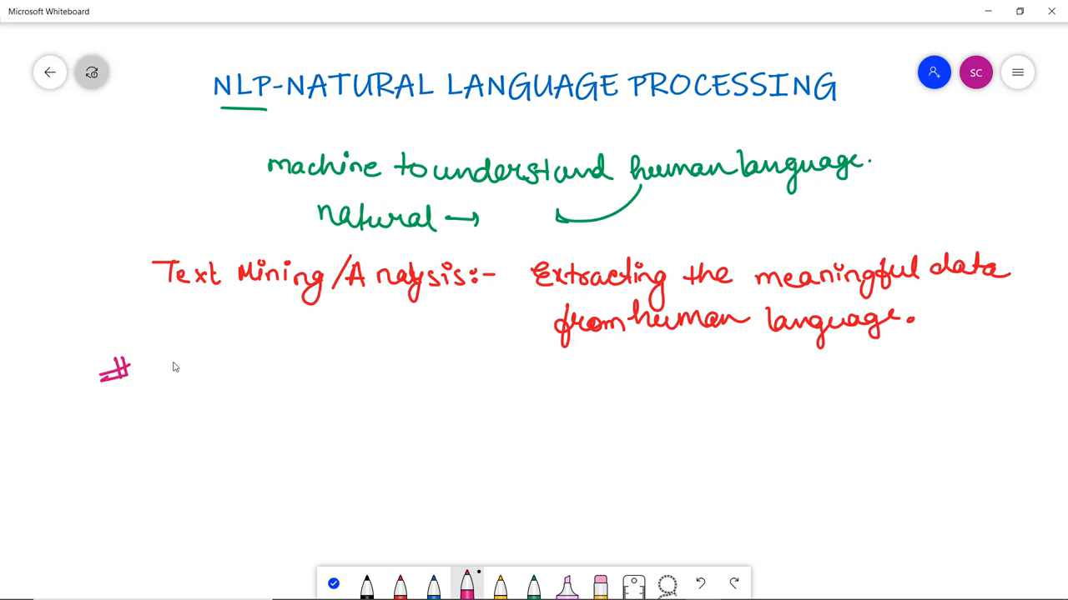
drag(167, 358, 237, 384)
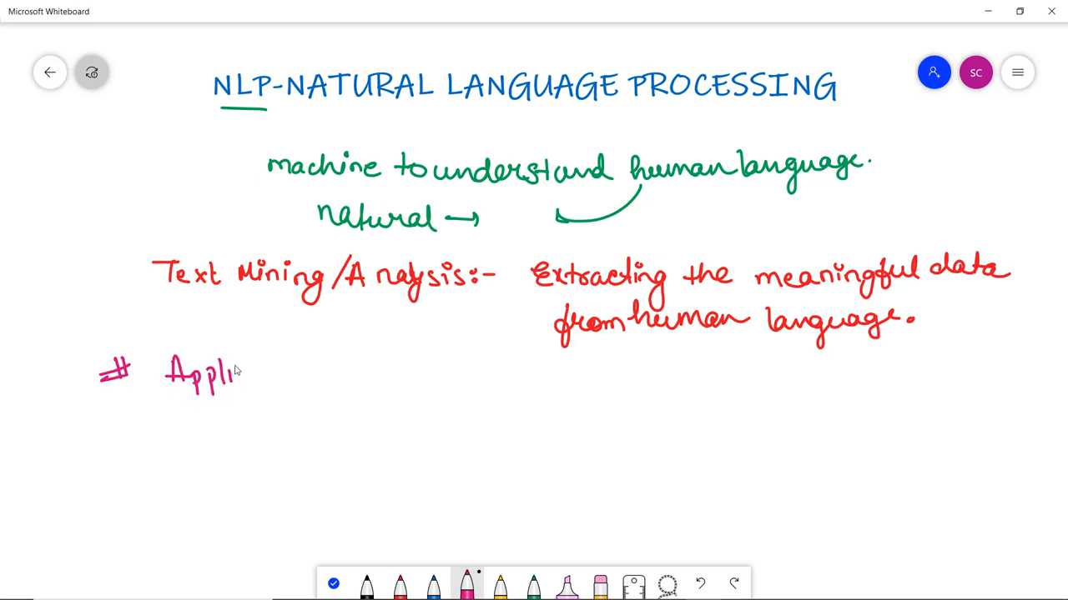
drag(233, 375, 301, 380)
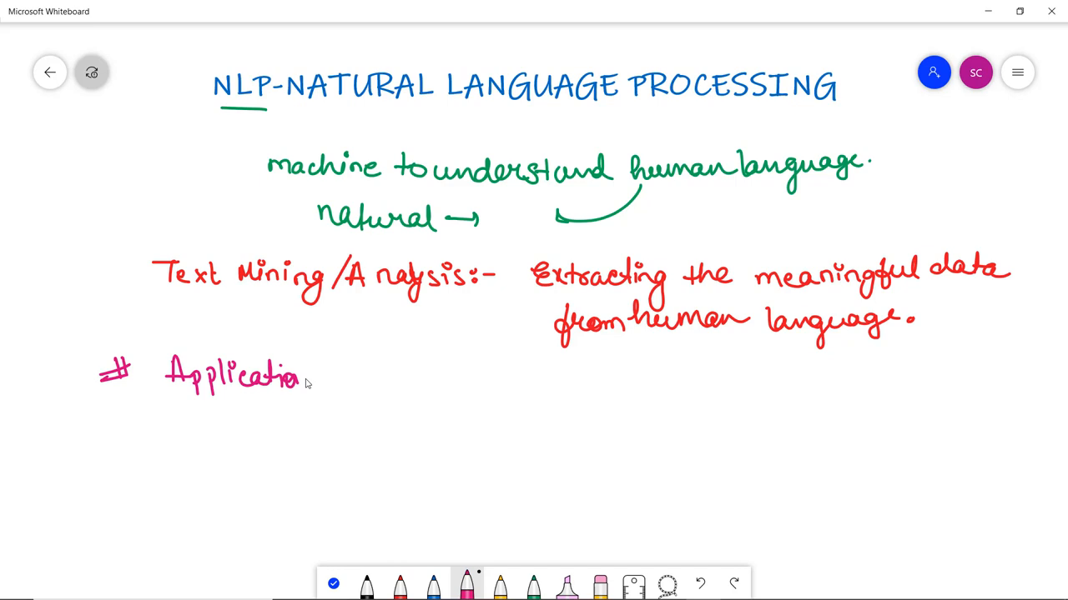
drag(300, 380, 409, 380)
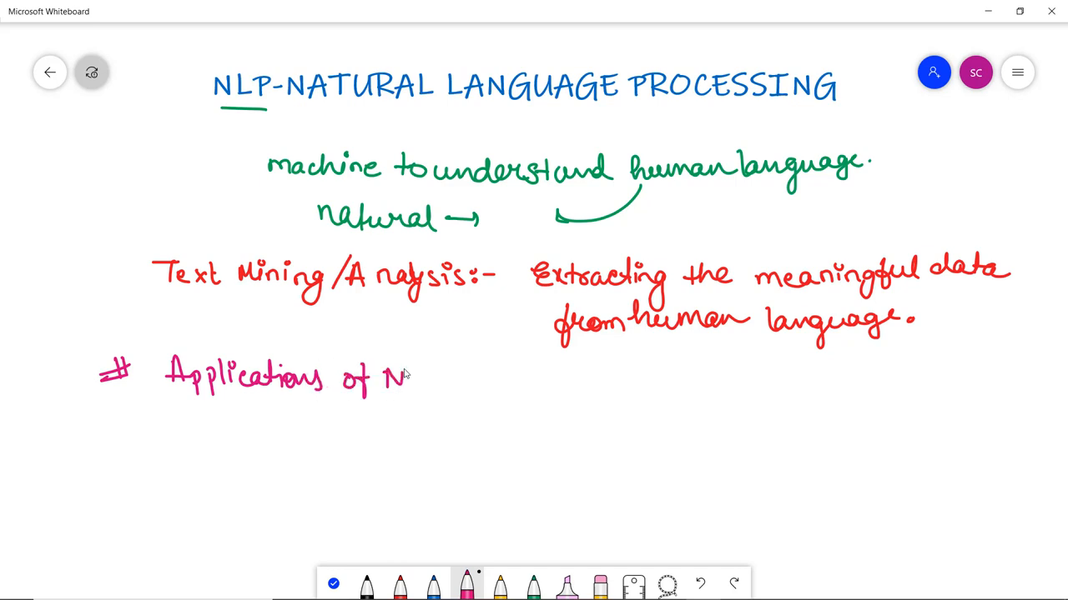
drag(400, 375, 467, 380)
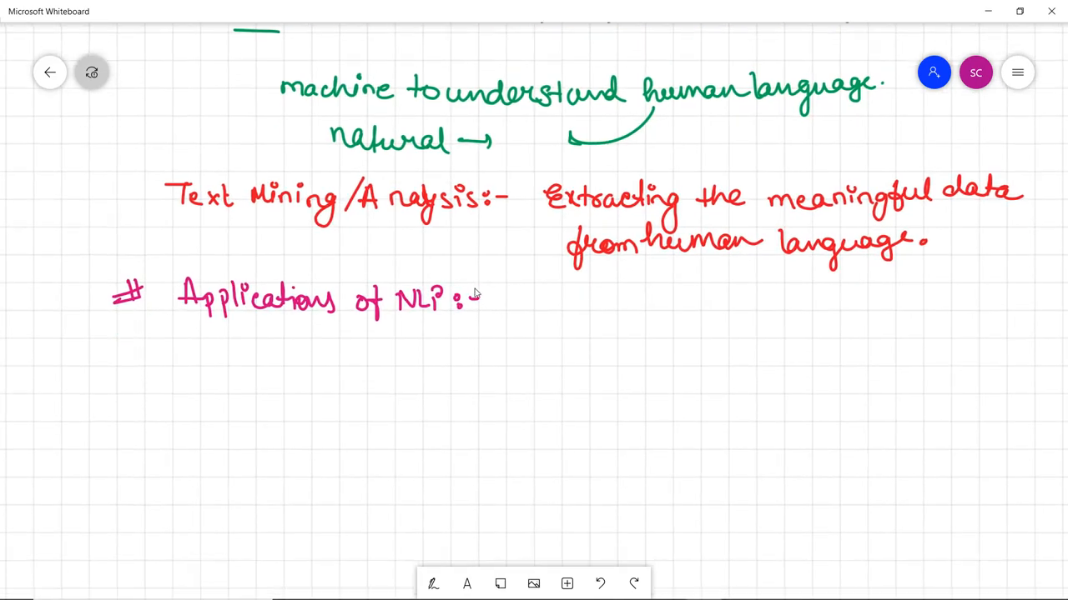
Step: Write the green list items '1. QA' underlined and '2. Spam Detection'
scroll(down, 3)
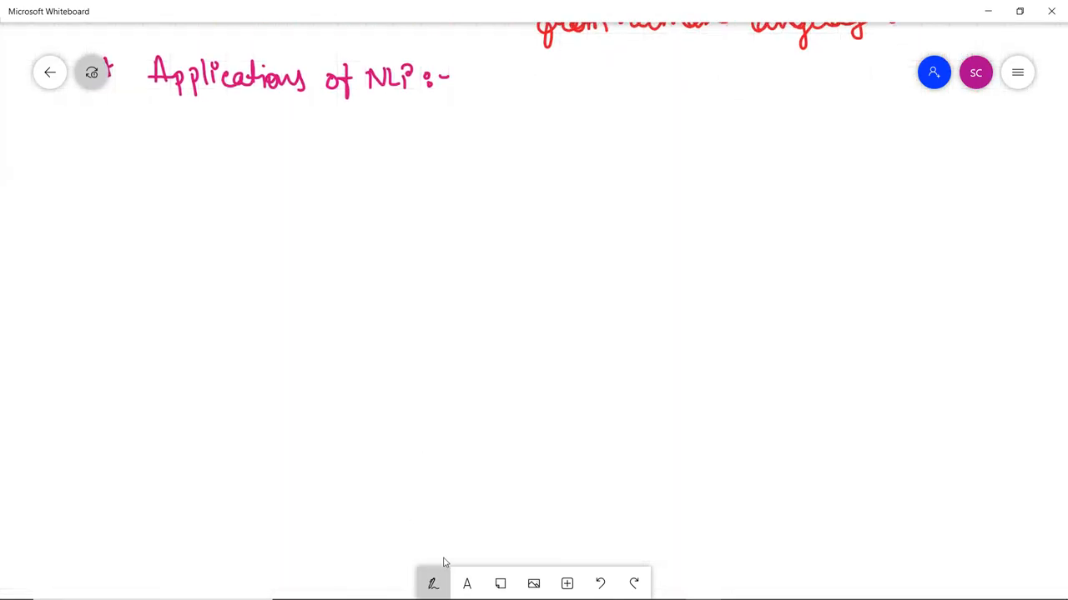
click(432, 584)
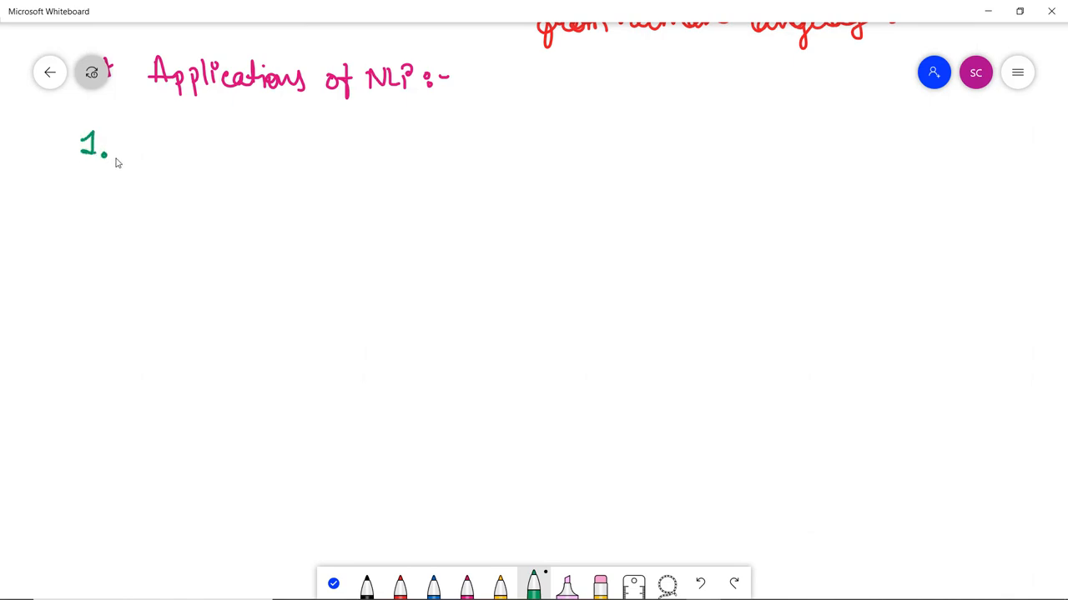
drag(143, 133, 143, 158)
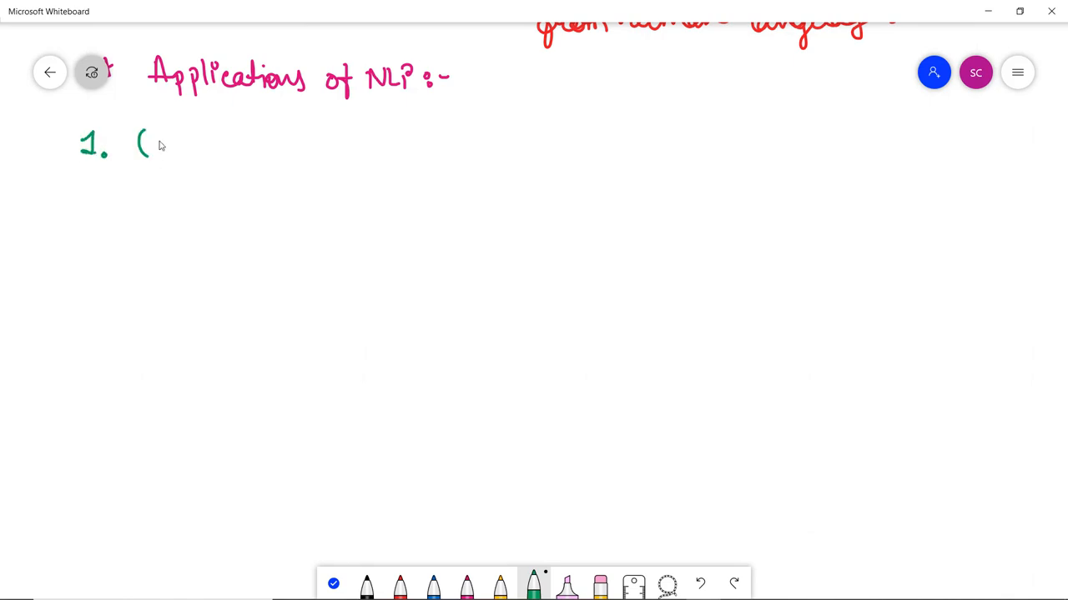
drag(141, 150, 201, 170)
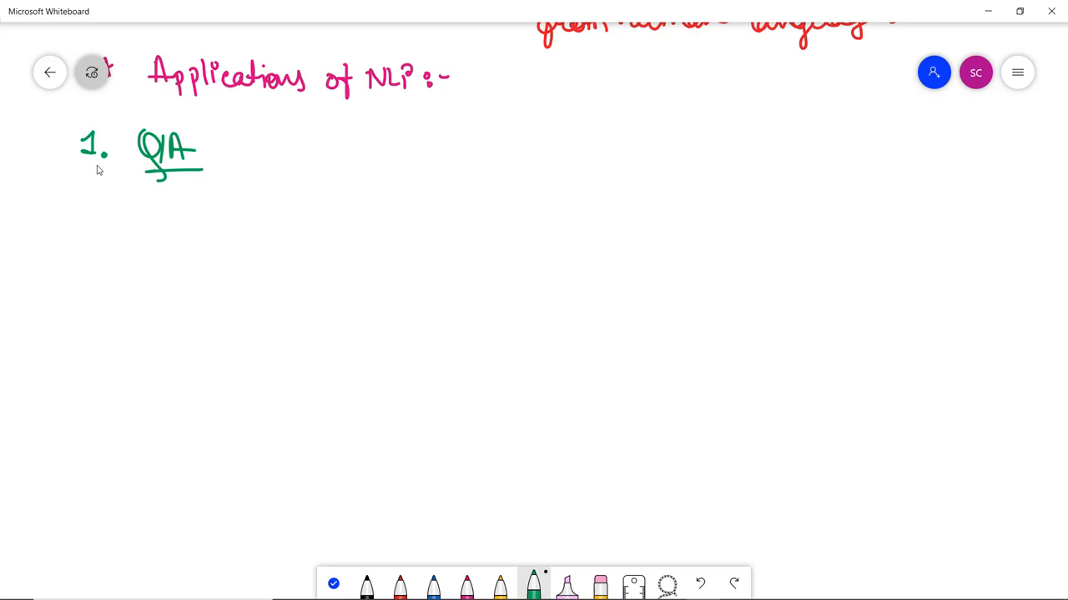
mouse_move(93, 199)
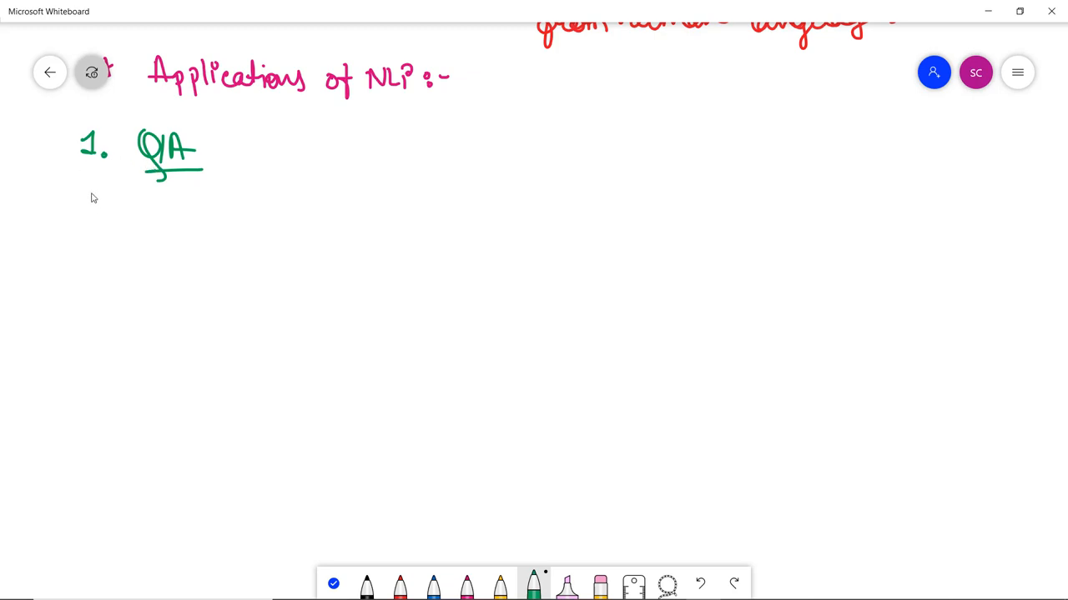
mouse_move(129, 205)
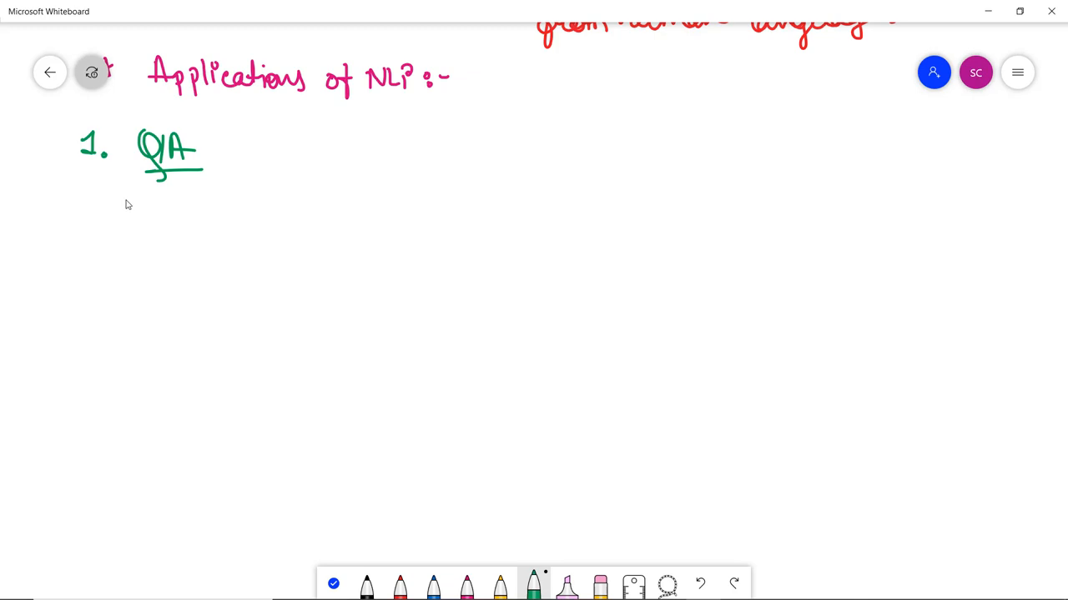
mouse_move(259, 186)
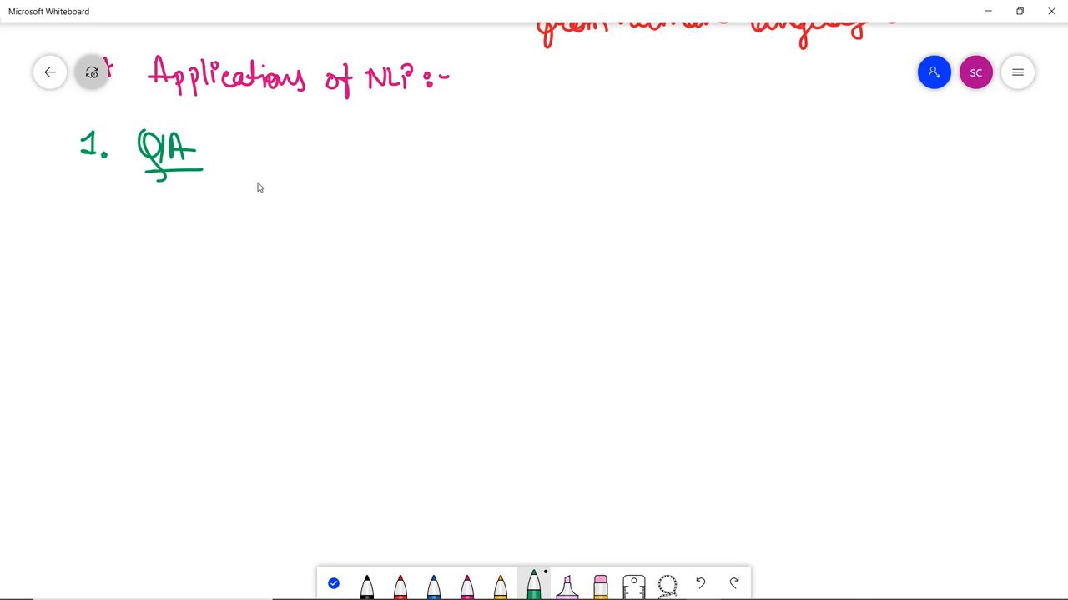
mouse_move(273, 184)
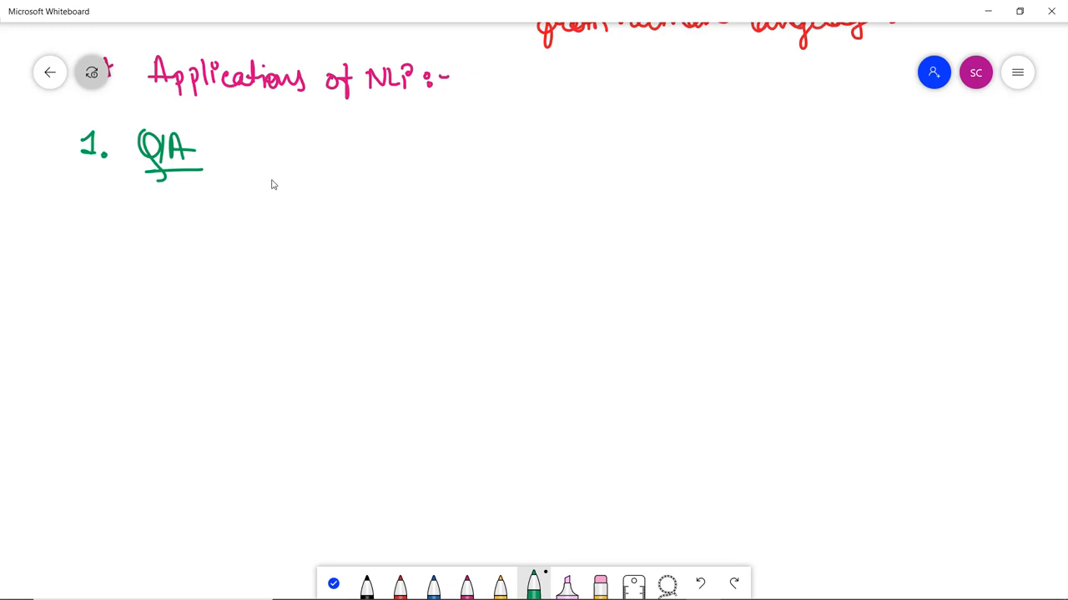
mouse_move(207, 203)
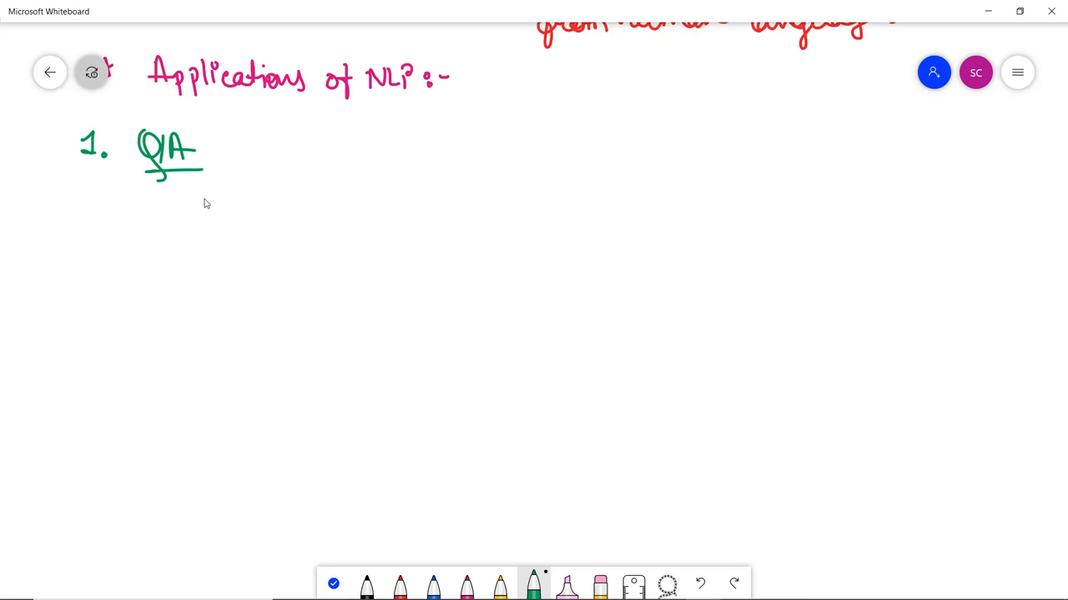
mouse_move(91, 214)
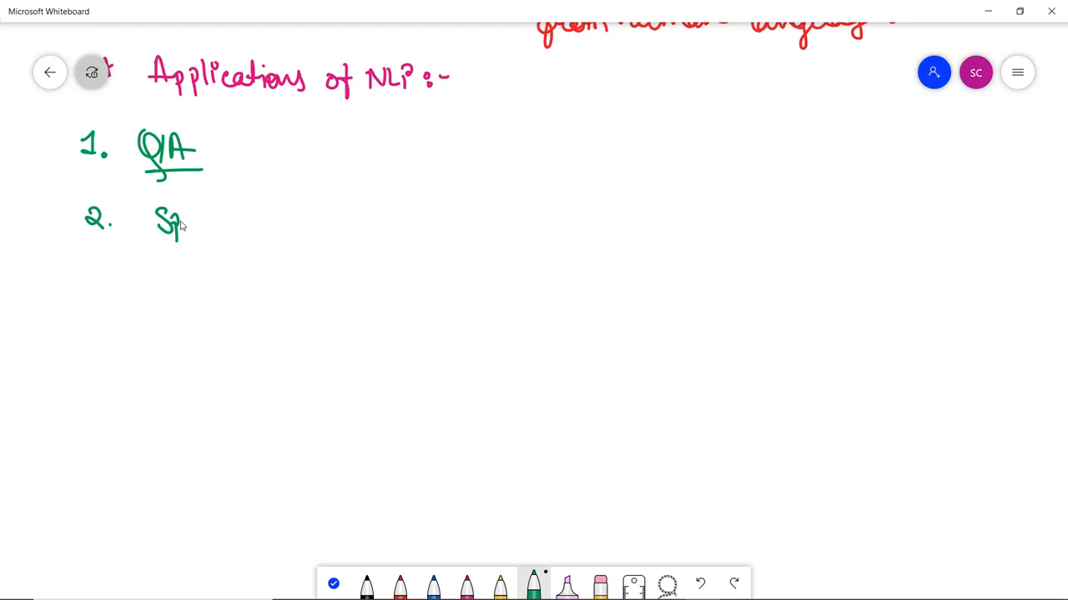
drag(181, 225, 280, 220)
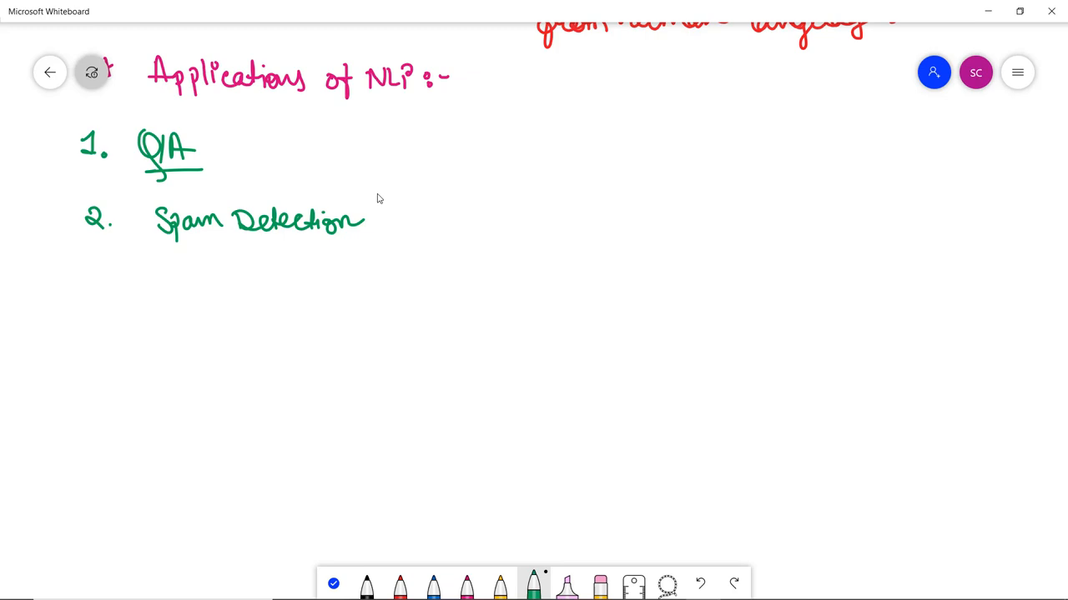
mouse_move(290, 250)
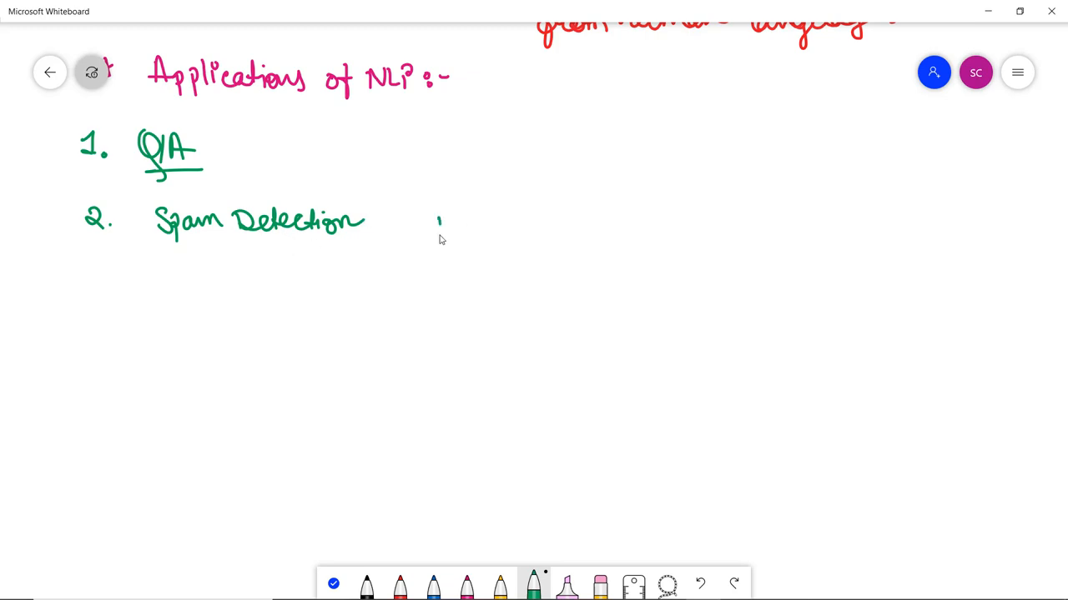
Step: Draw a green flow diagram: Email box → NLP box branching to Spam and not spam boxes
drag(441, 215, 514, 253)
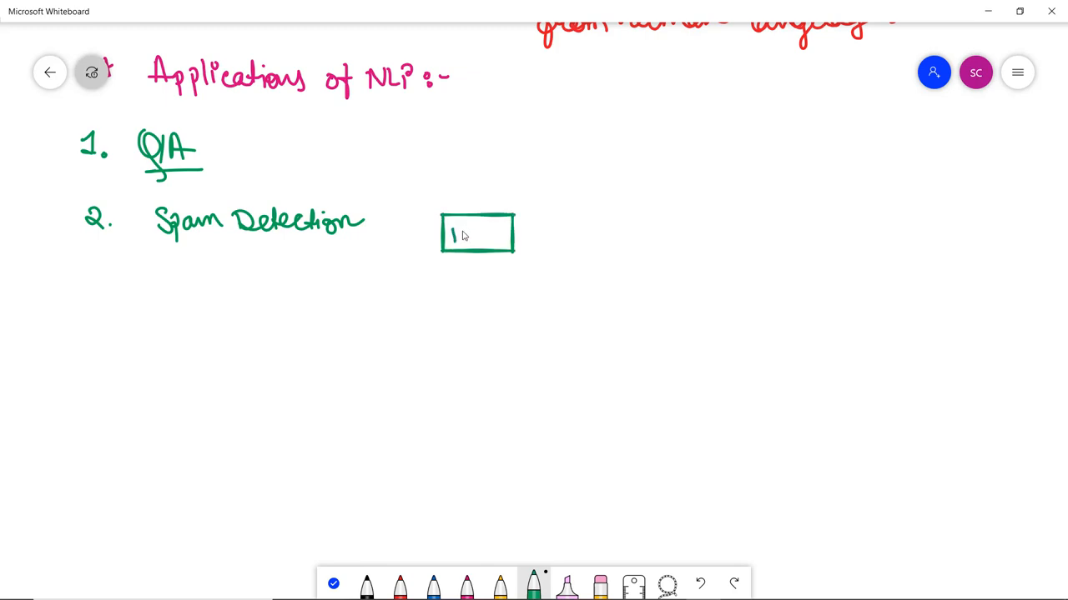
text(Email)
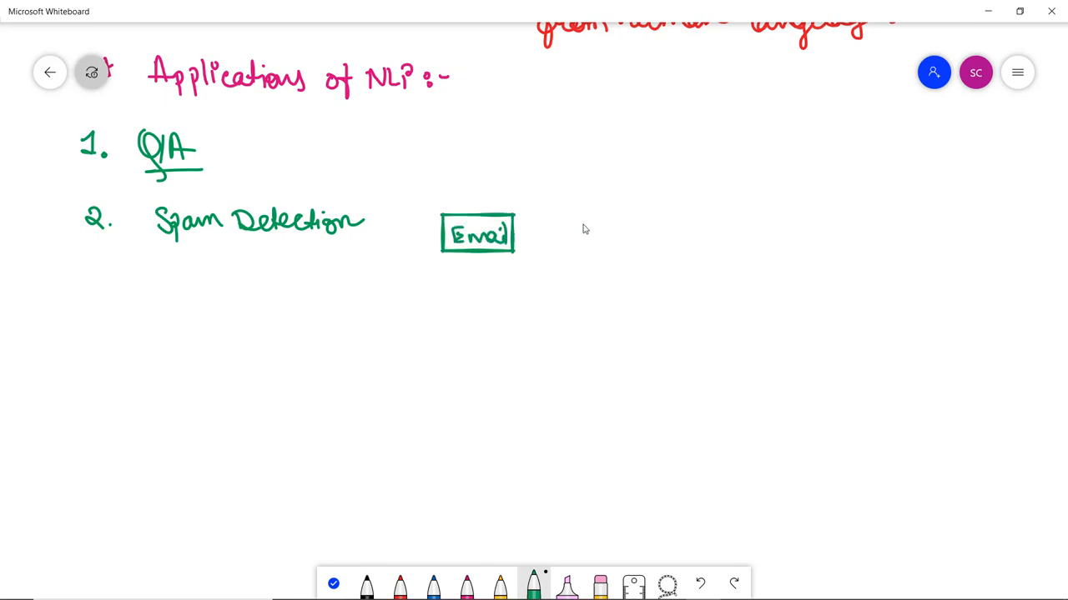
drag(517, 233, 614, 234)
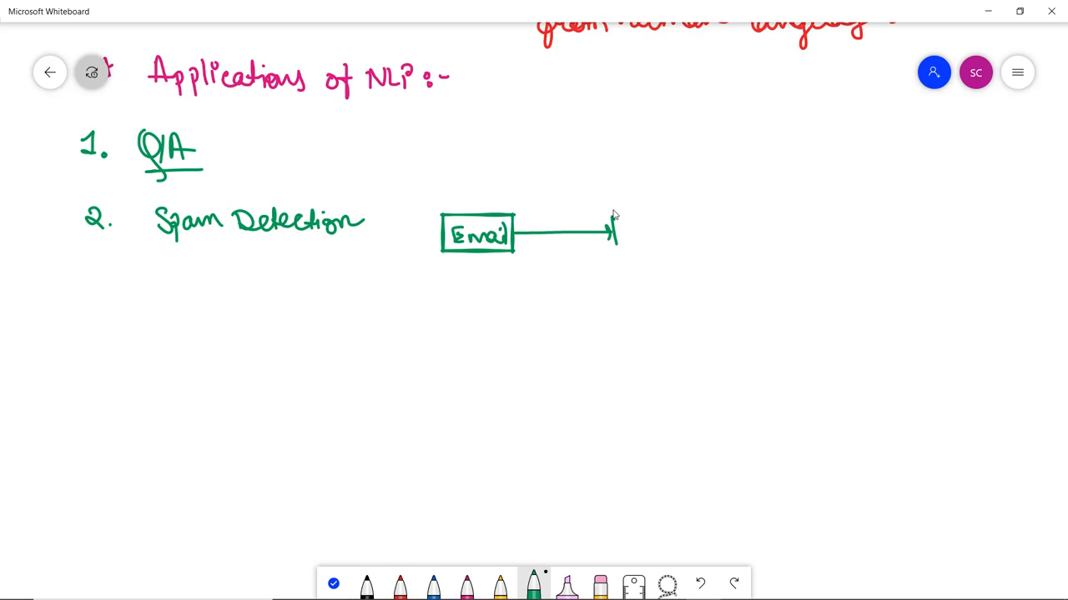
drag(616, 209, 714, 251)
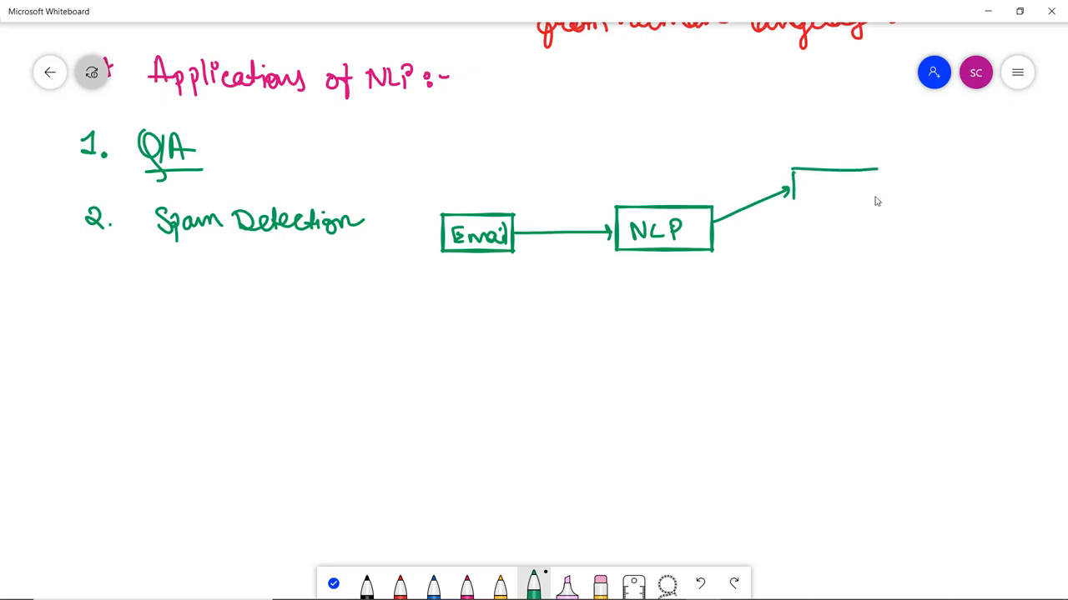
drag(801, 187, 842, 187)
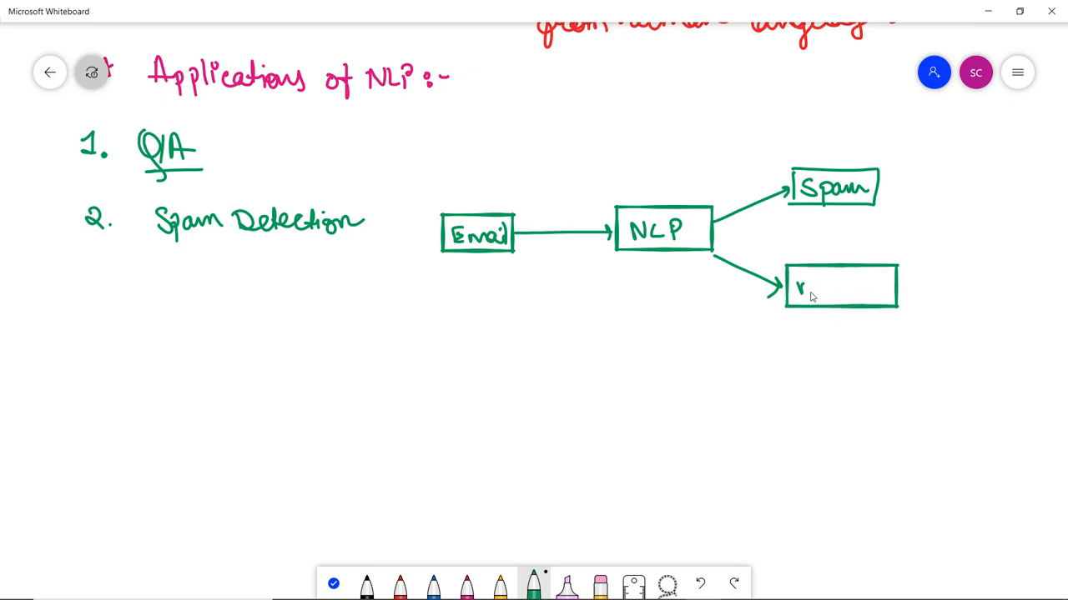
drag(797, 286, 870, 287)
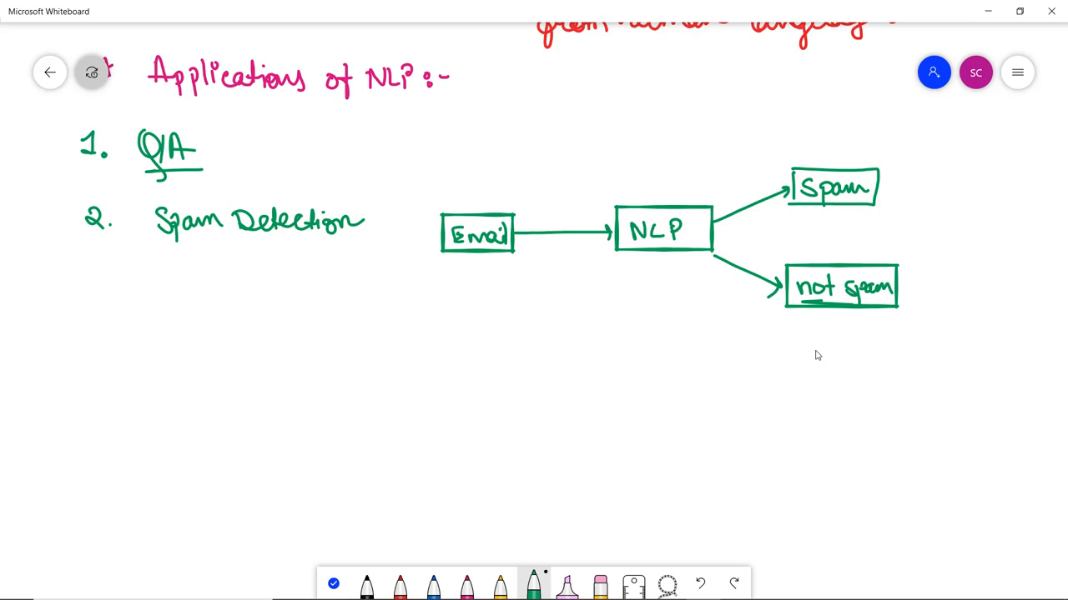
mouse_move(878, 261)
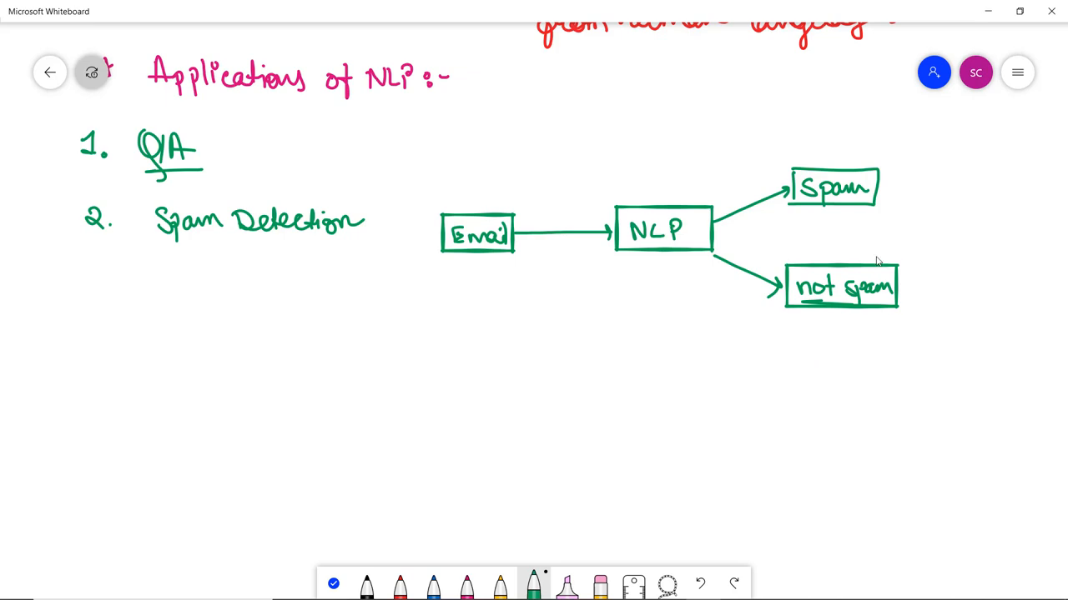
mouse_move(85, 313)
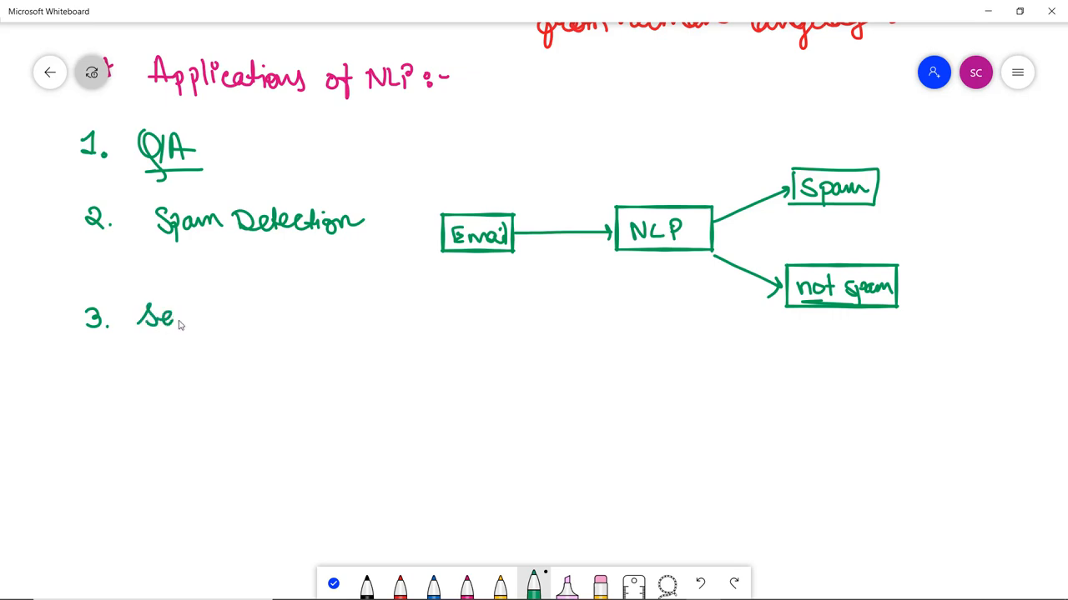
Step: Write '3. Sentiment Analysis' with +ve, -ve, 0 and two circles, then switch to blue ink
drag(175, 315, 270, 315)
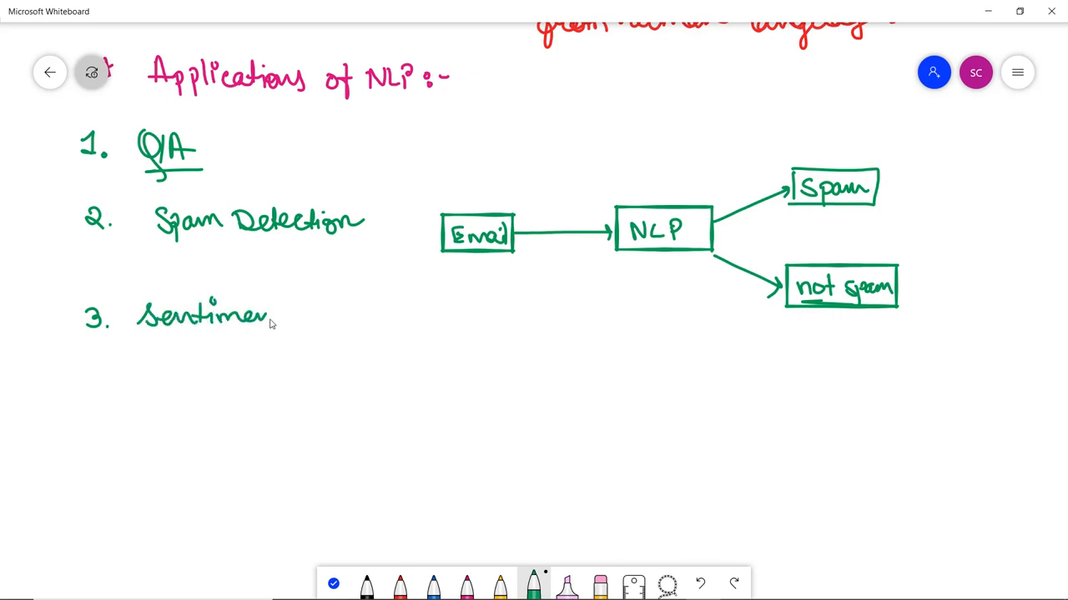
drag(292, 325, 342, 321)
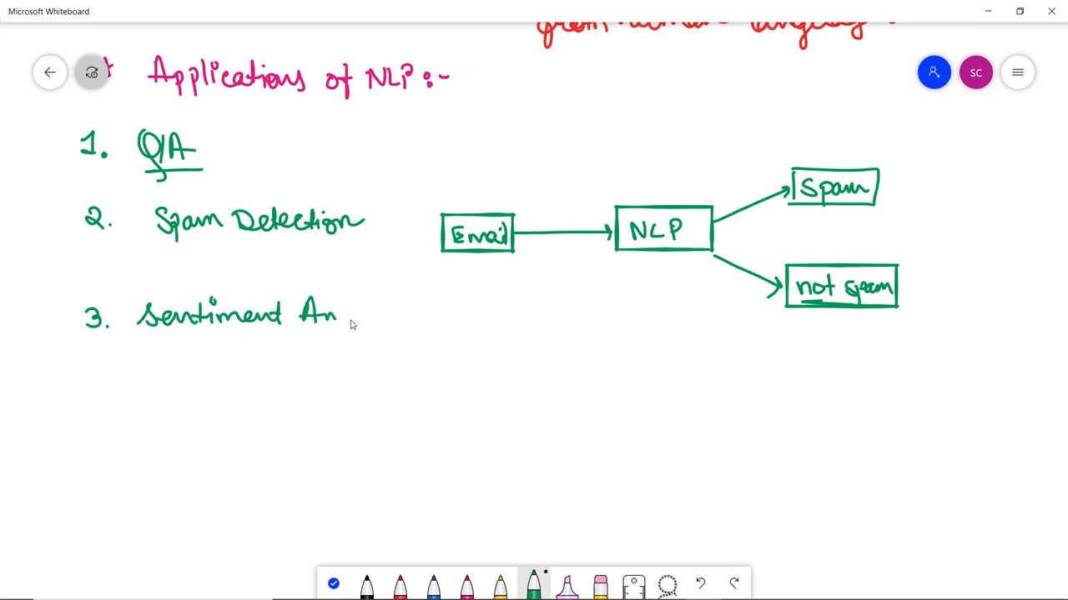
drag(342, 317, 408, 317)
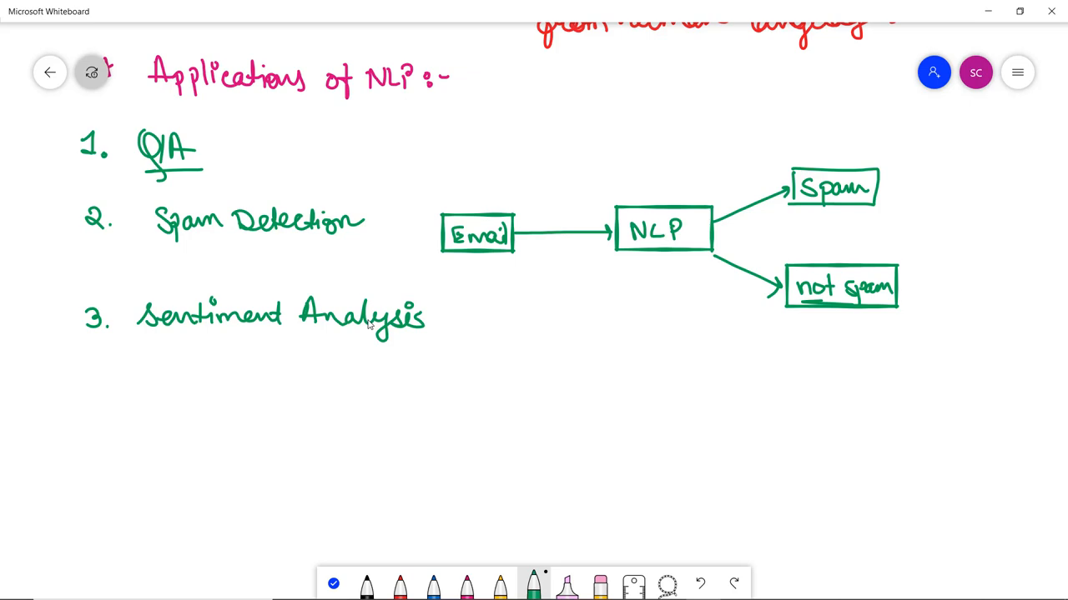
drag(484, 326, 534, 330)
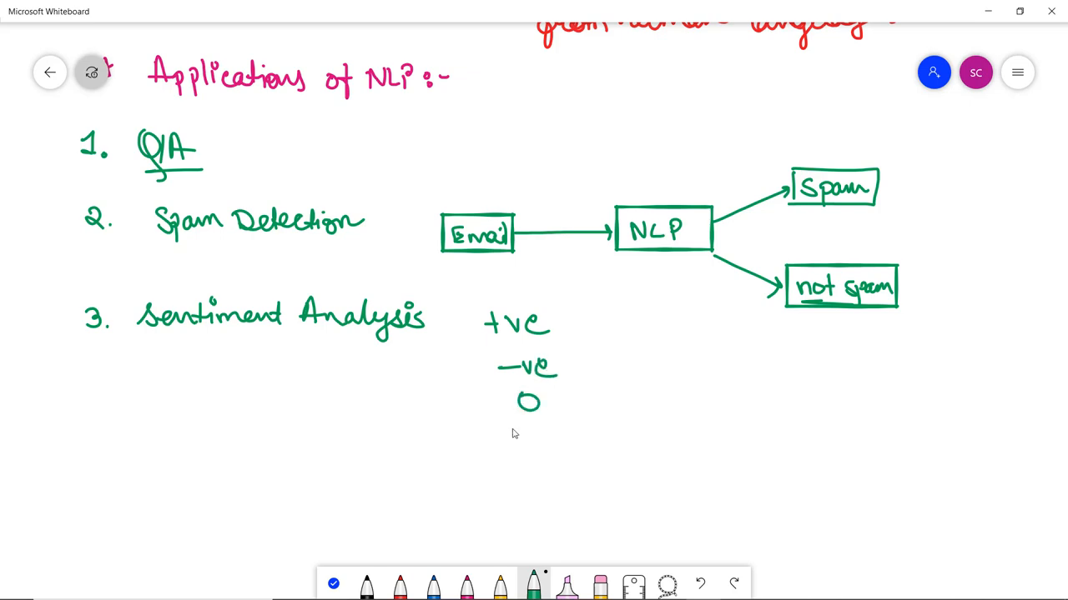
mouse_move(665, 274)
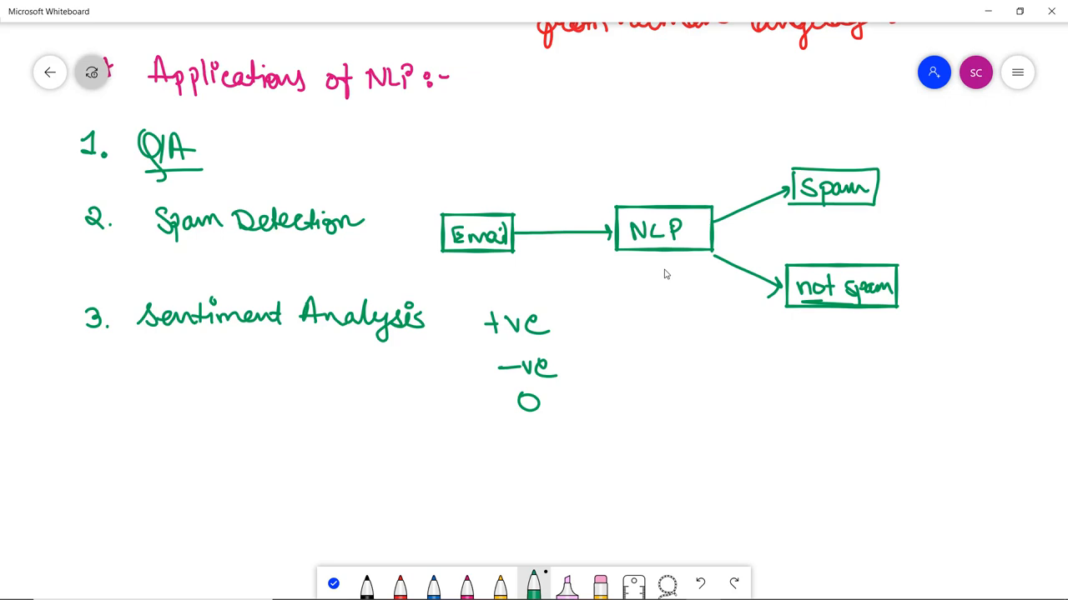
drag(631, 325, 647, 342)
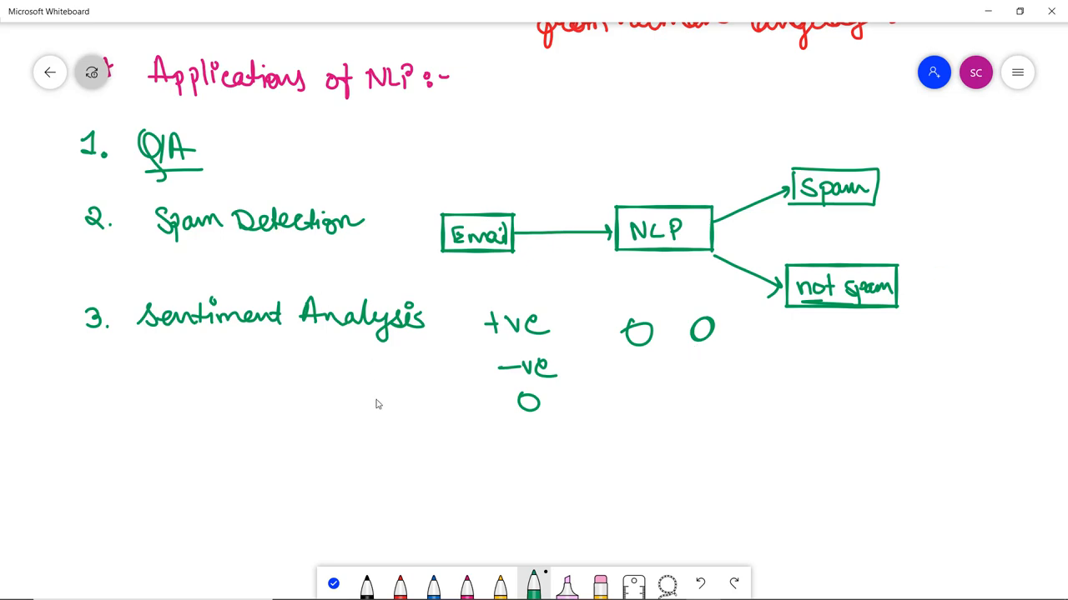
click(432, 584)
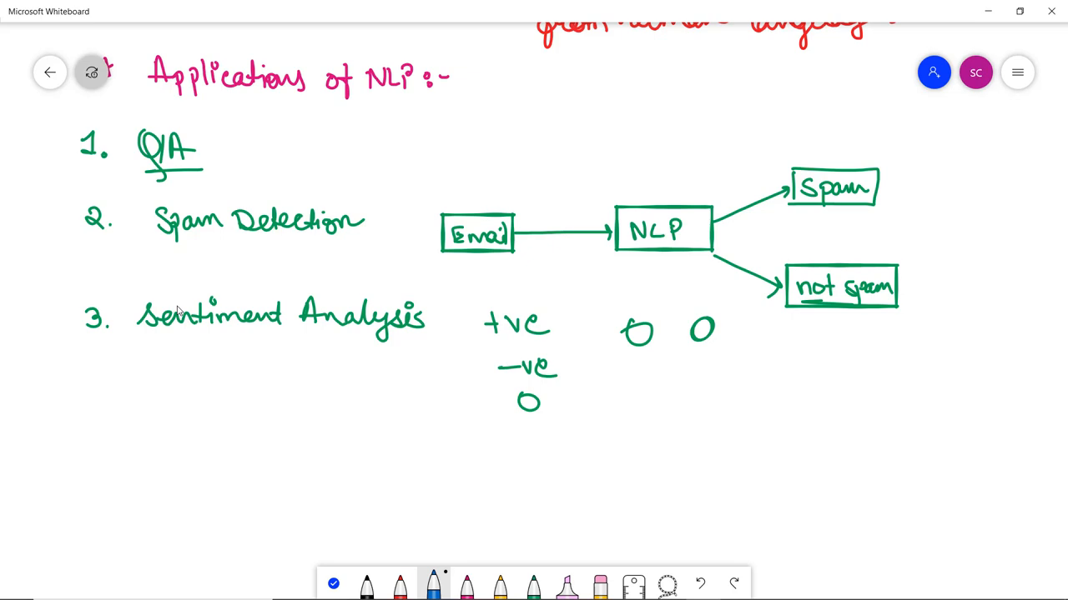
mouse_move(120, 407)
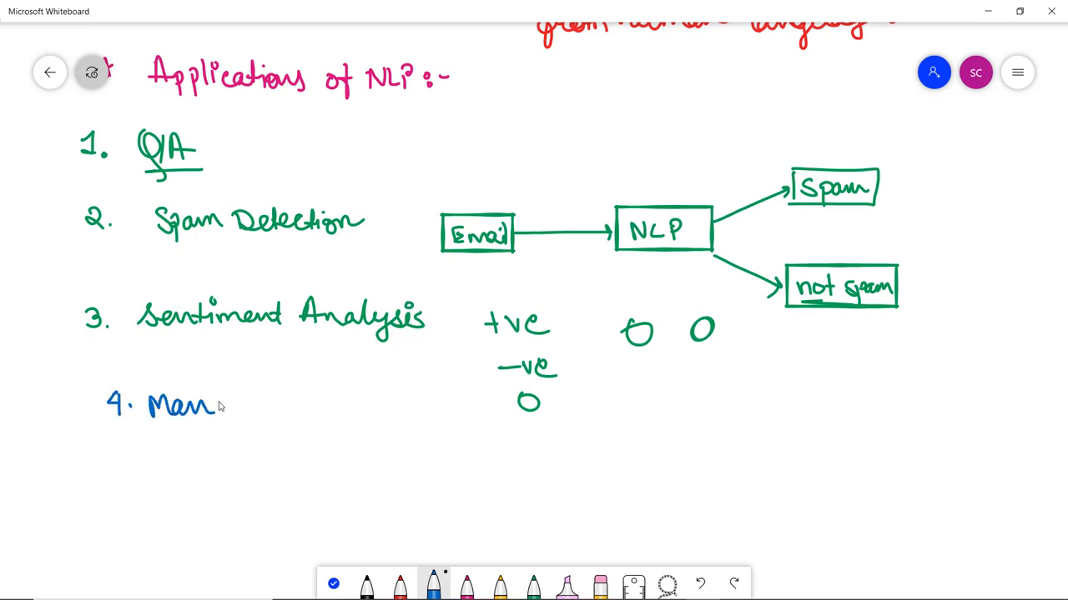
Step: Finish item 4 'Machine Translation → text to speech' with Google Translator as an example
text(hine)
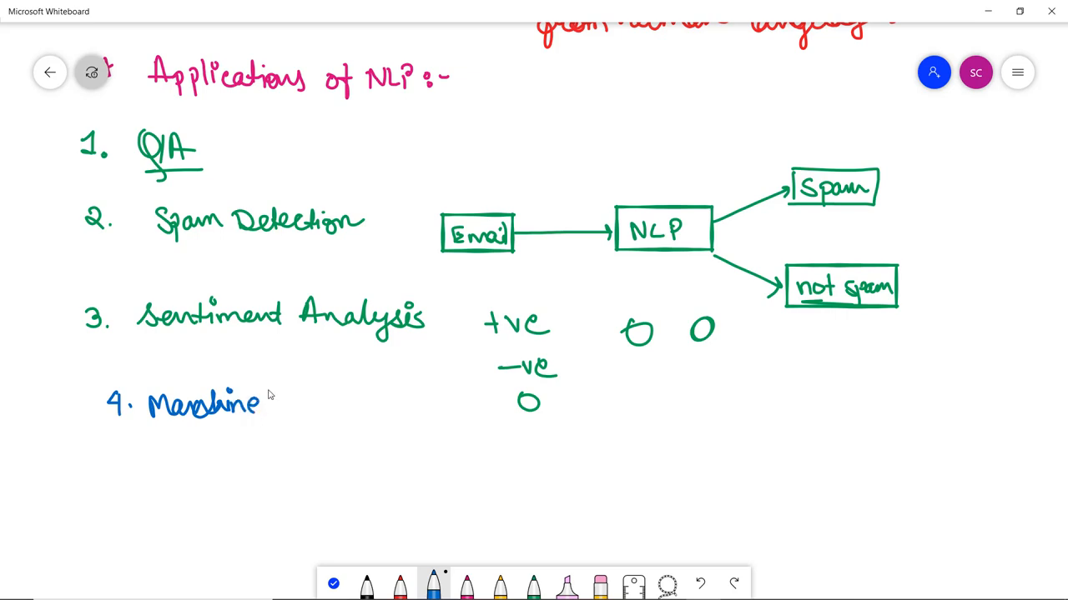
drag(297, 408, 370, 408)
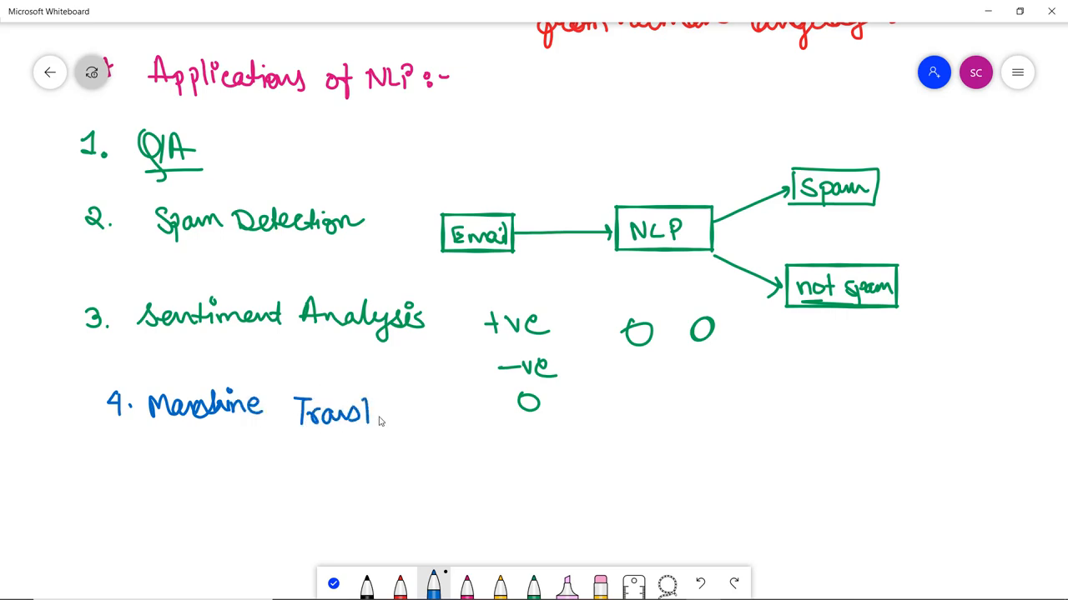
drag(367, 409, 437, 409)
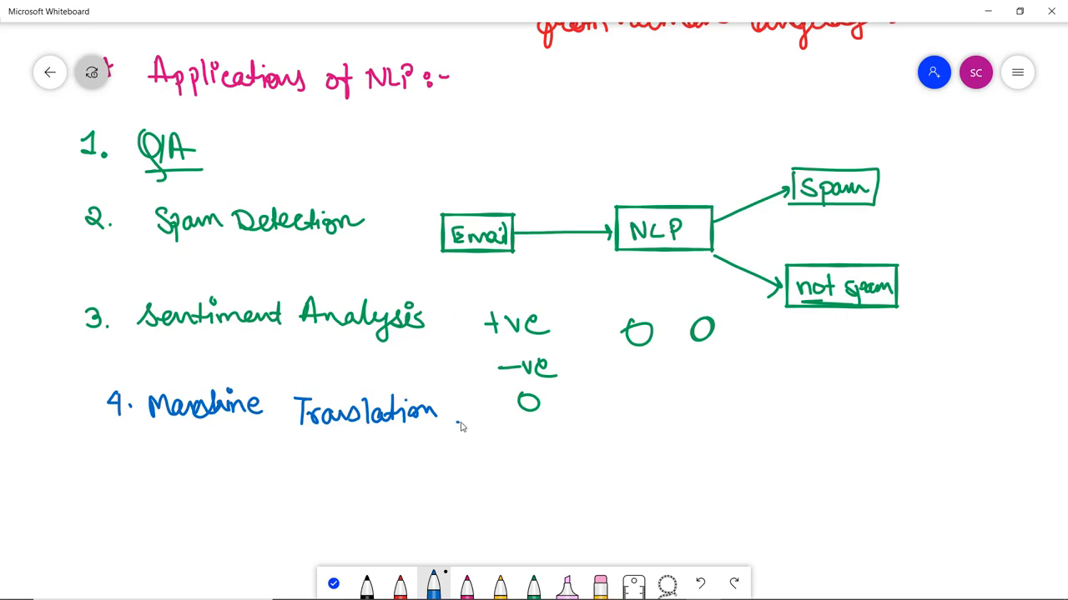
drag(459, 420, 614, 417)
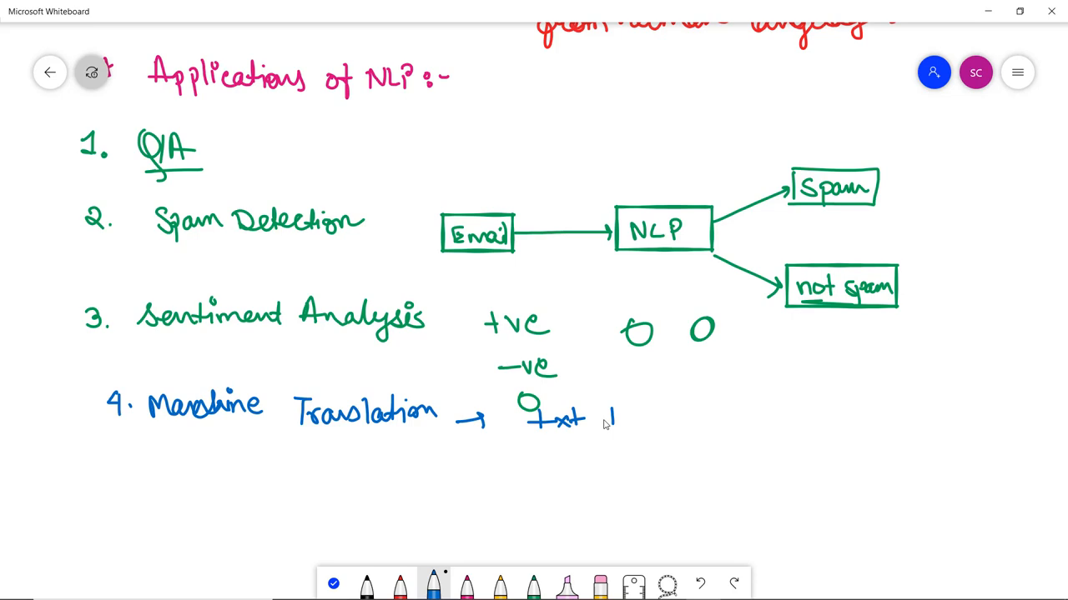
drag(601, 417, 697, 421)
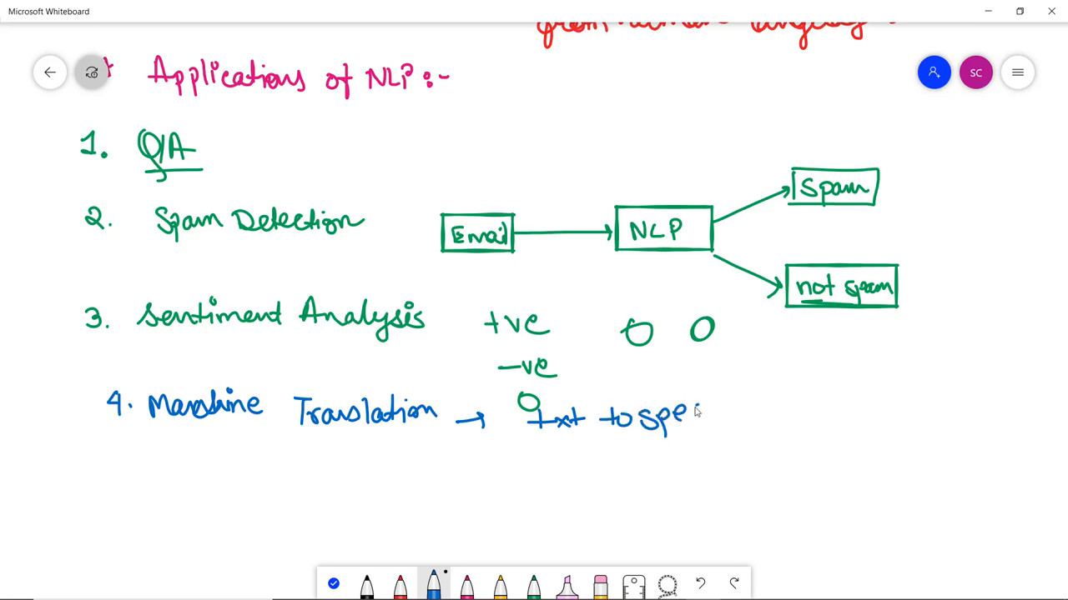
drag(684, 417, 751, 417)
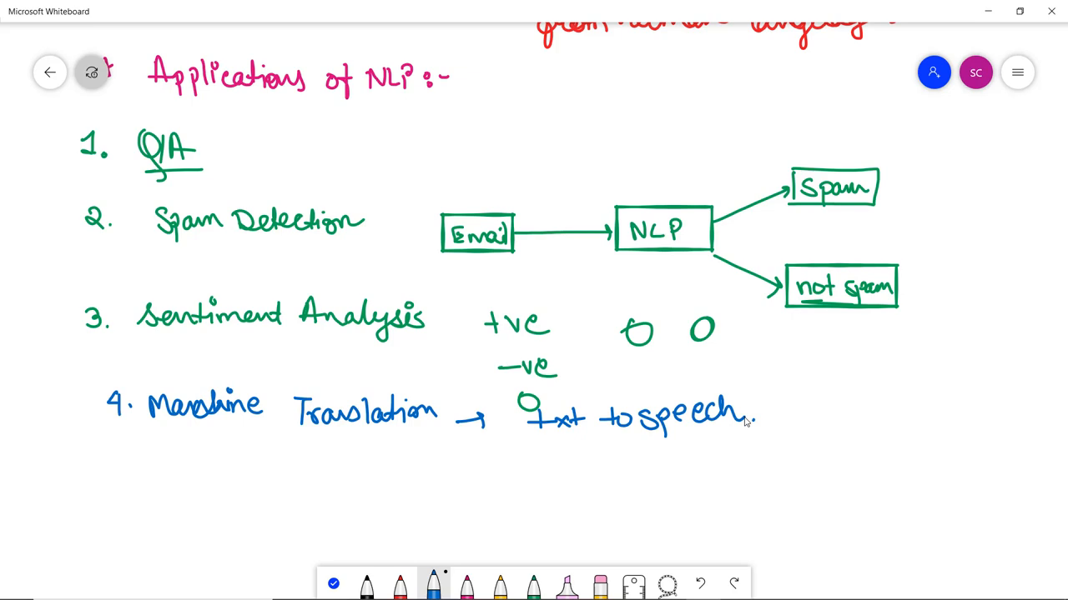
drag(787, 409, 821, 437)
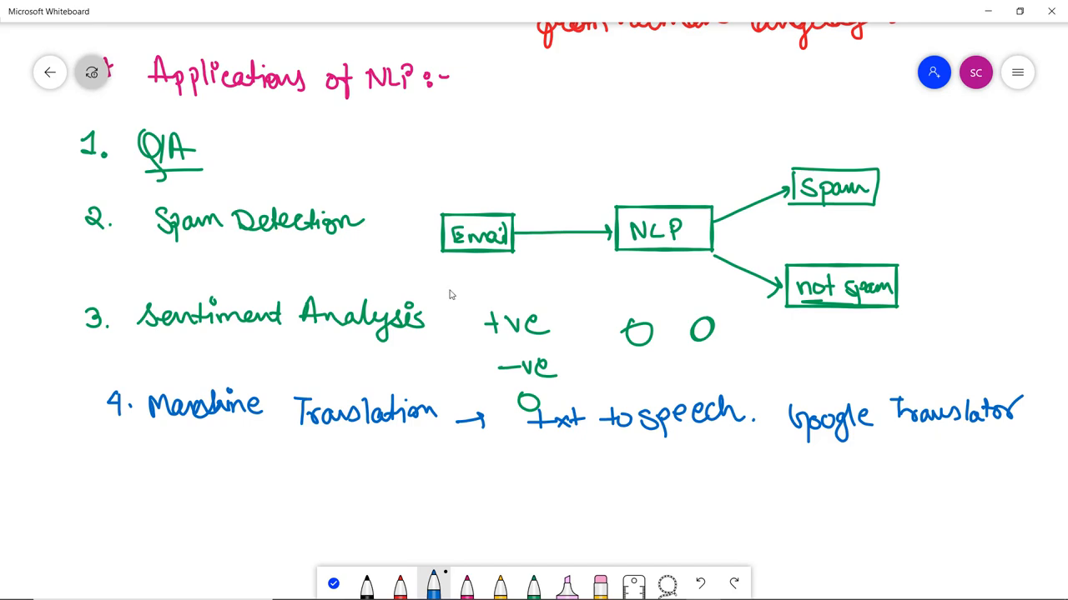
Step: Begin item 5 by writing '5. Spelling' in blue
drag(121, 464, 125, 480)
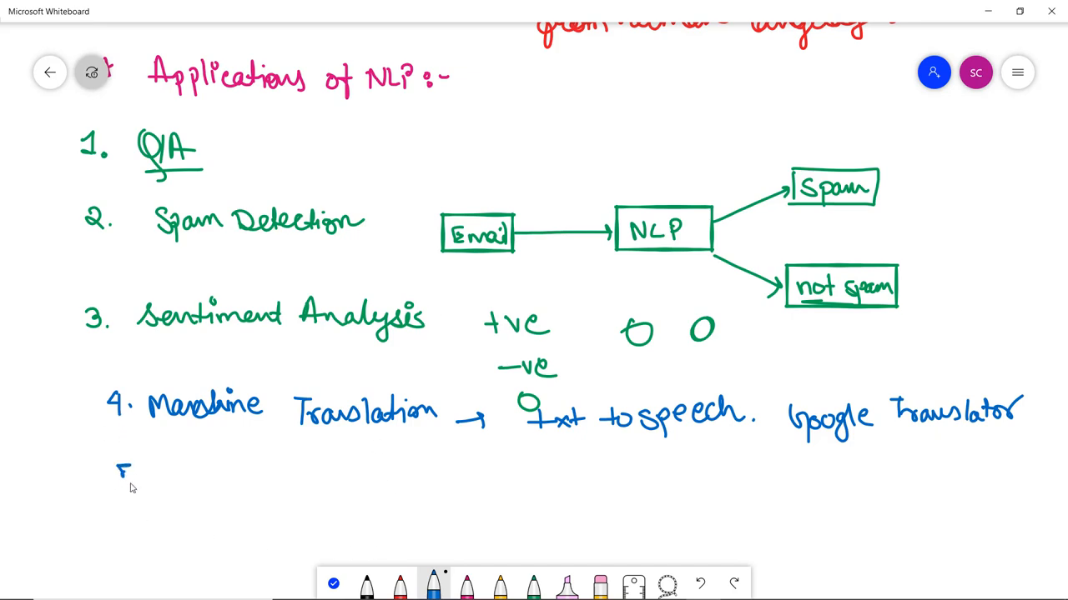
drag(117, 476, 213, 481)
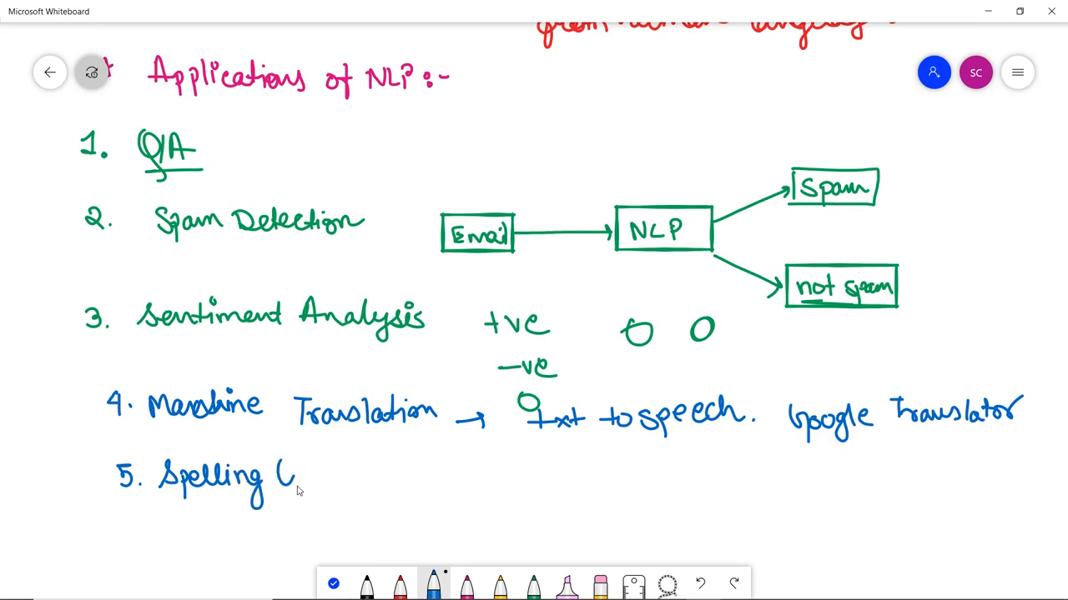
Step: Finish item 5 with 'Correction →' and move down for item 6
drag(292, 480, 359, 481)
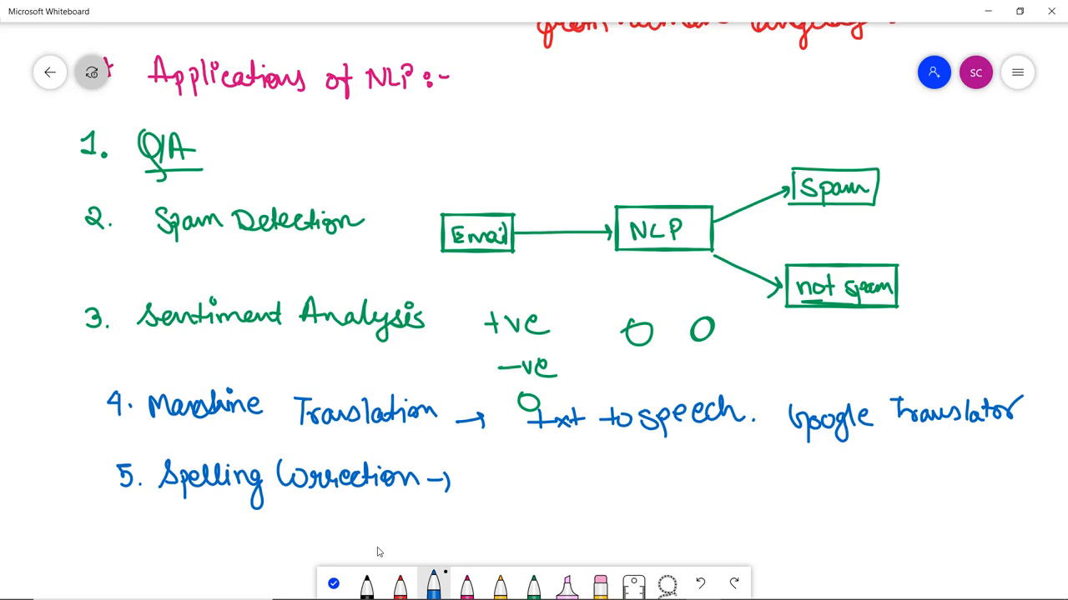
scroll(down, 3)
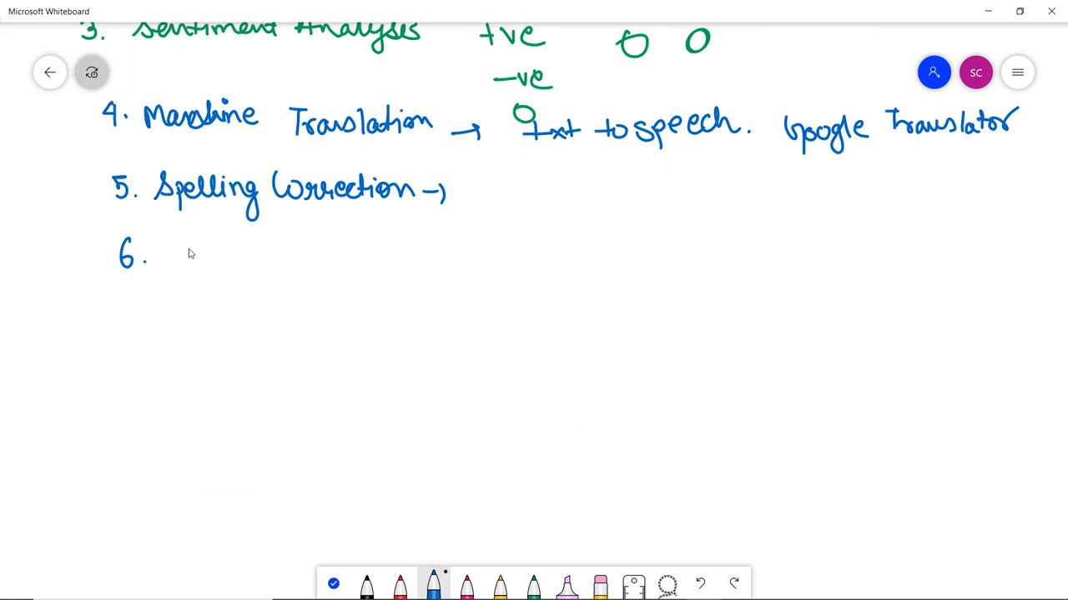
Step: Write 'Speech Recognition →' as item 6 and '7. Chatbot.' below it in blue pen
drag(180, 253, 259, 254)
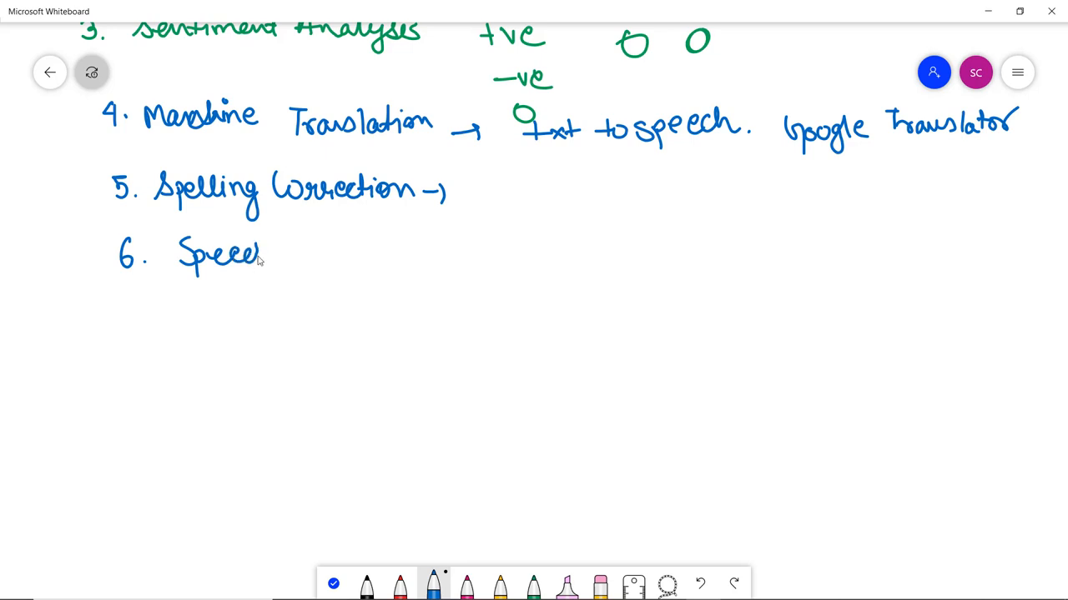
drag(267, 253, 501, 250)
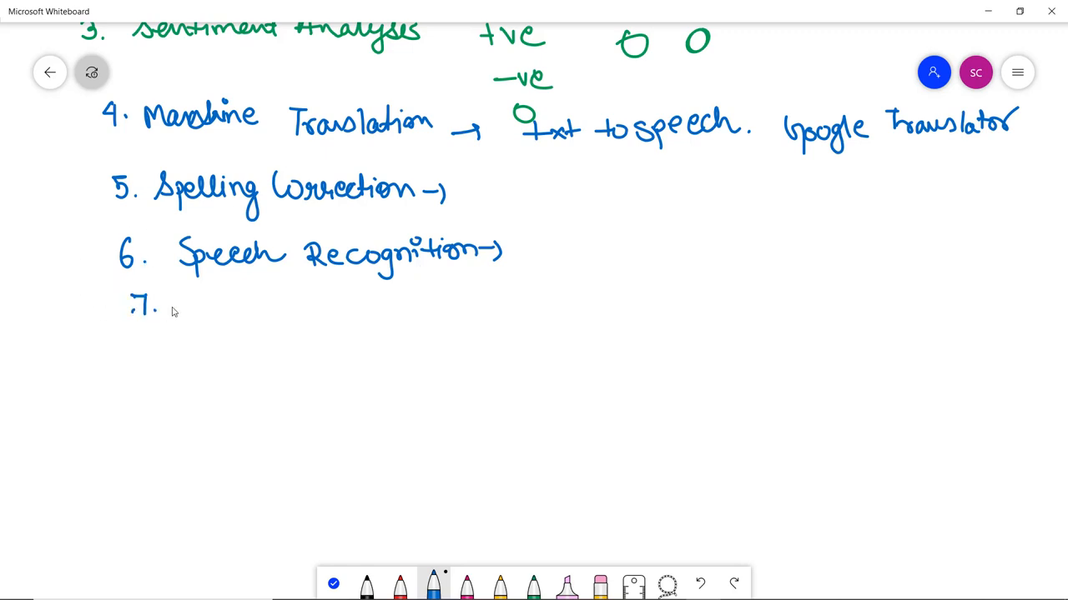
drag(200, 308, 287, 313)
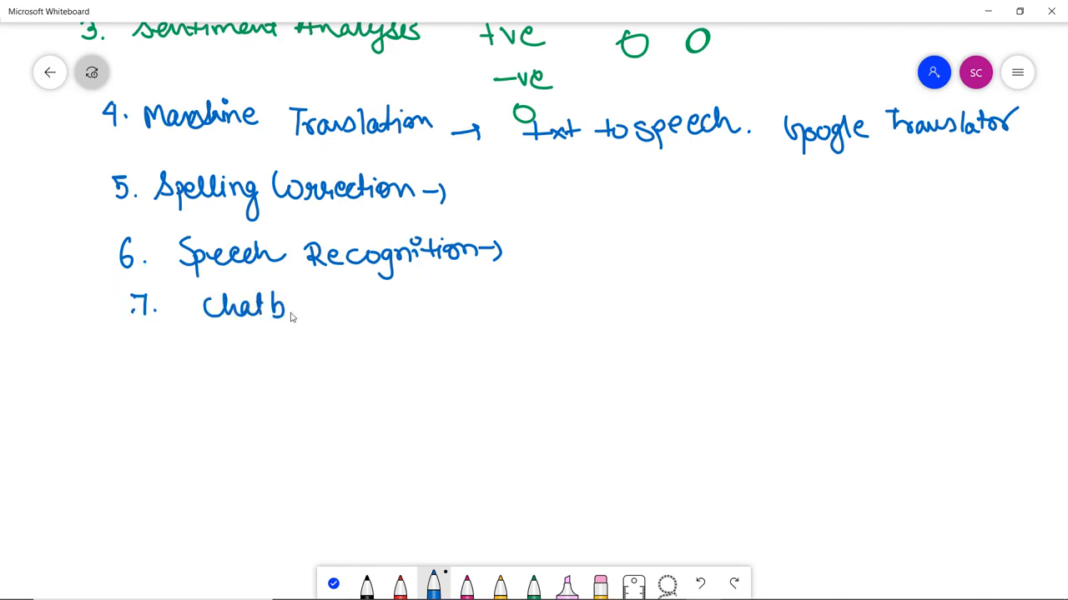
drag(287, 309, 314, 309)
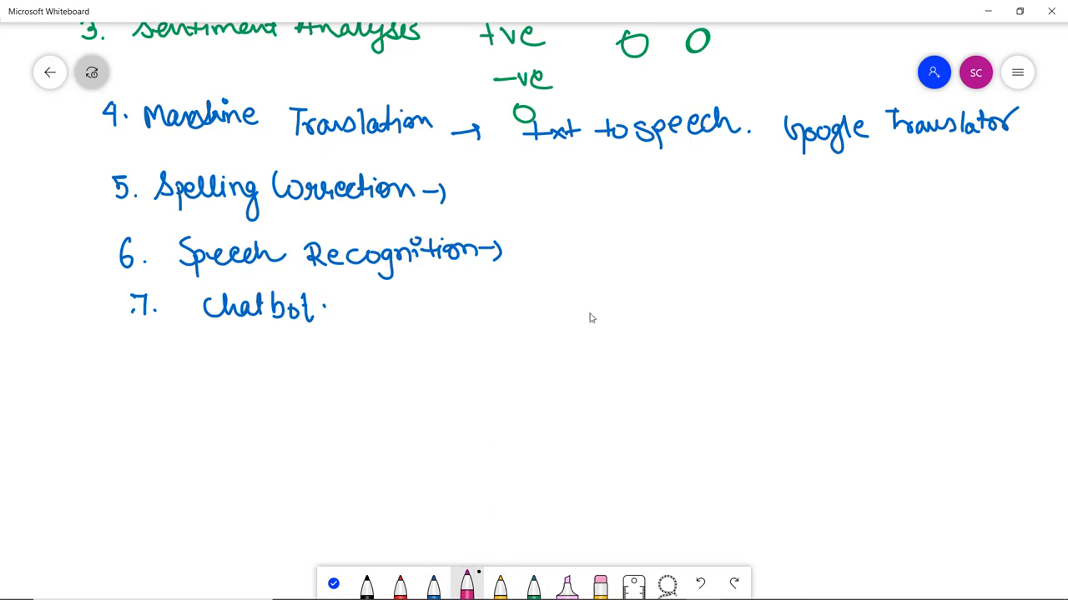
Step: Write 'NLTK' in pink, circle it, and add 'Natural Language Toolkit.' beneath
drag(583, 317, 664, 297)
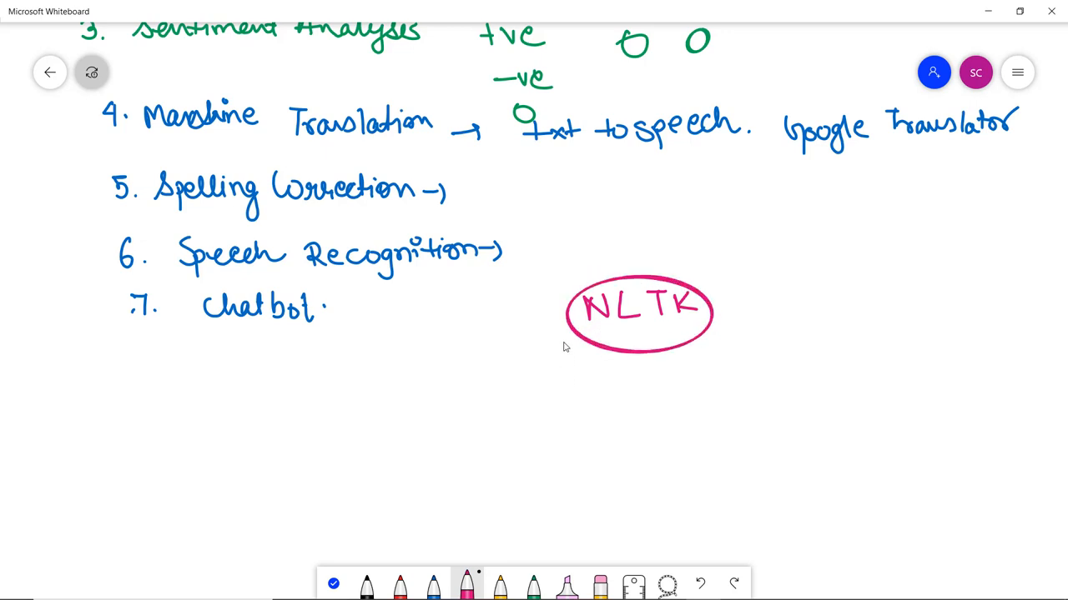
drag(566, 367, 614, 380)
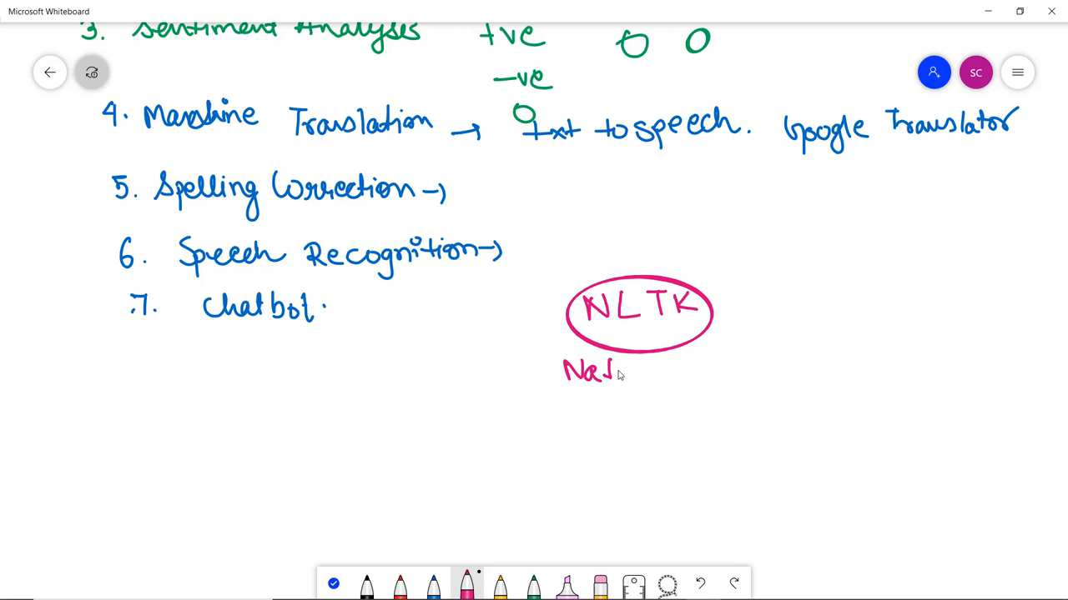
drag(609, 370, 717, 370)
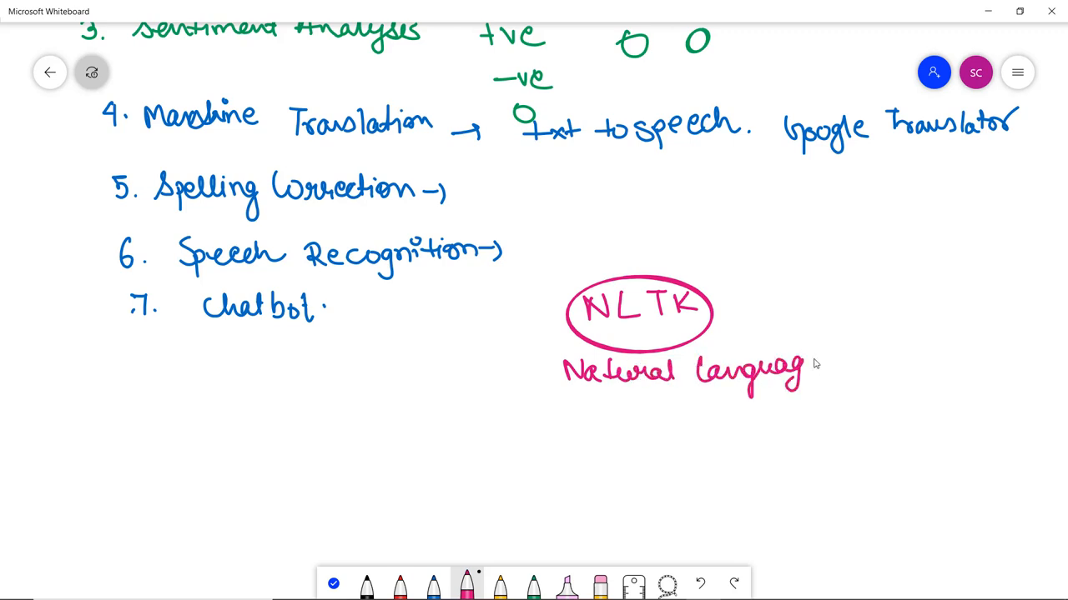
drag(821, 371, 888, 371)
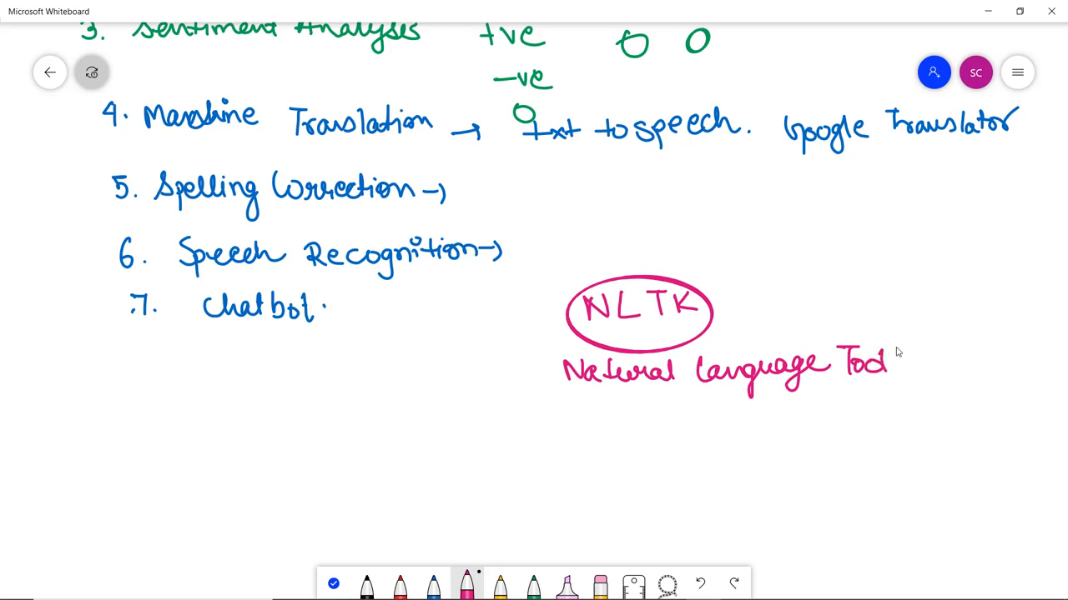
drag(887, 358, 948, 359)
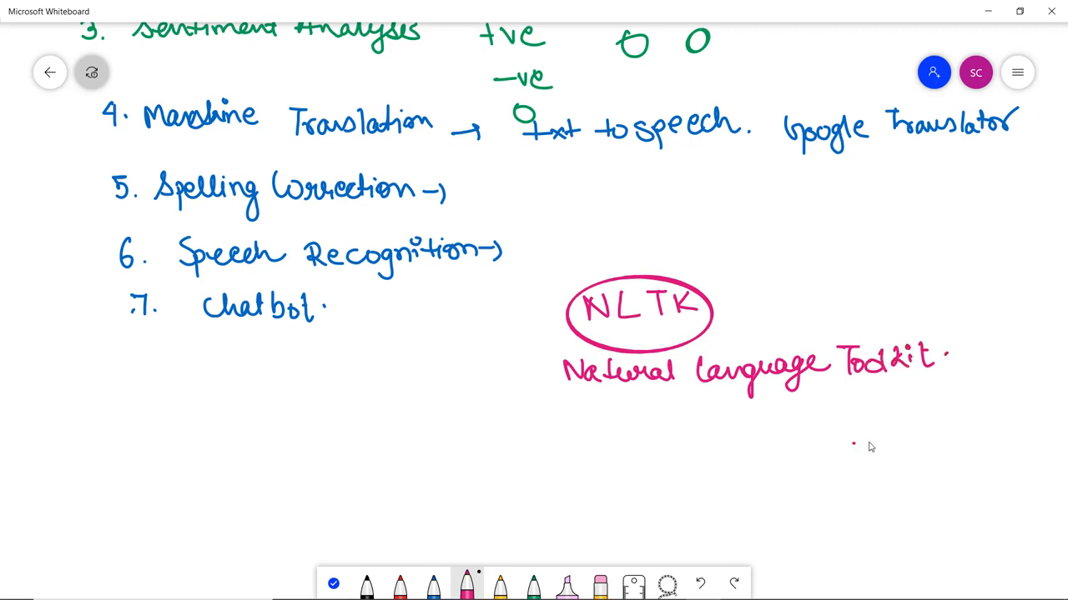
mouse_move(894, 431)
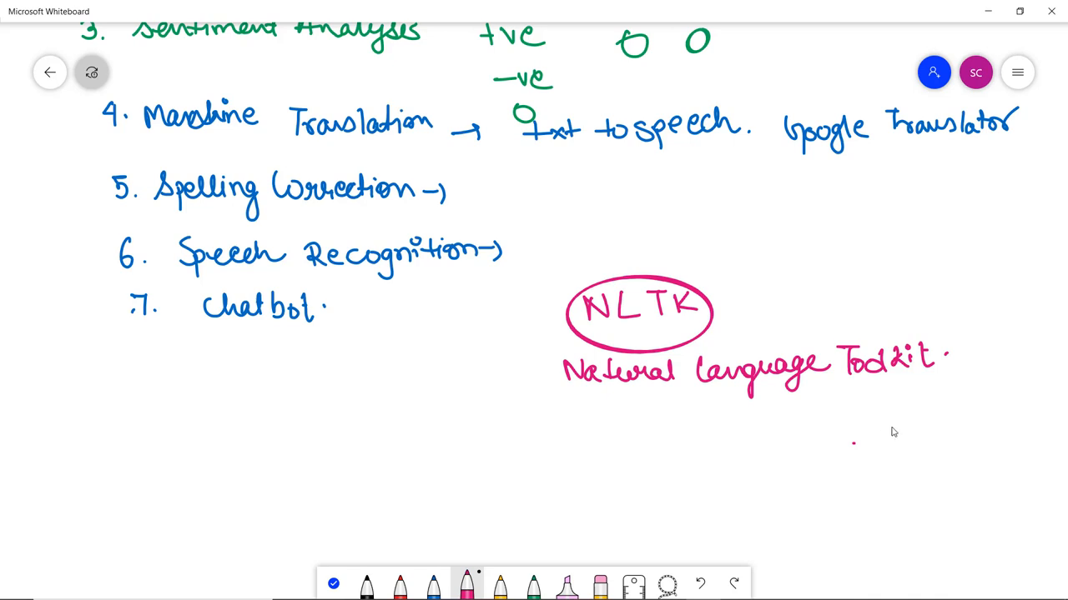
mouse_move(860, 497)
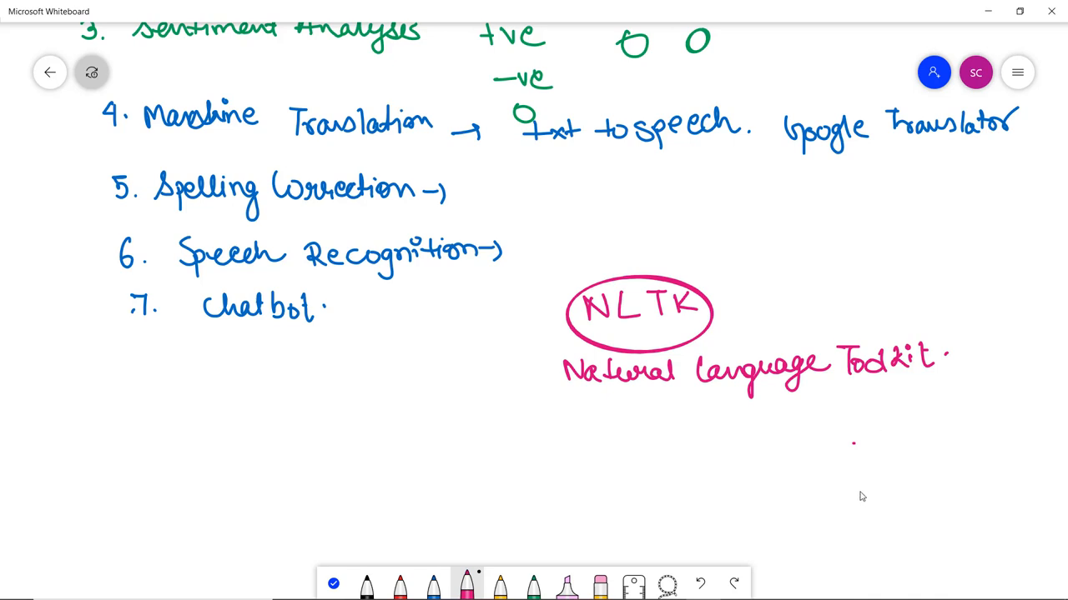
mouse_move(847, 460)
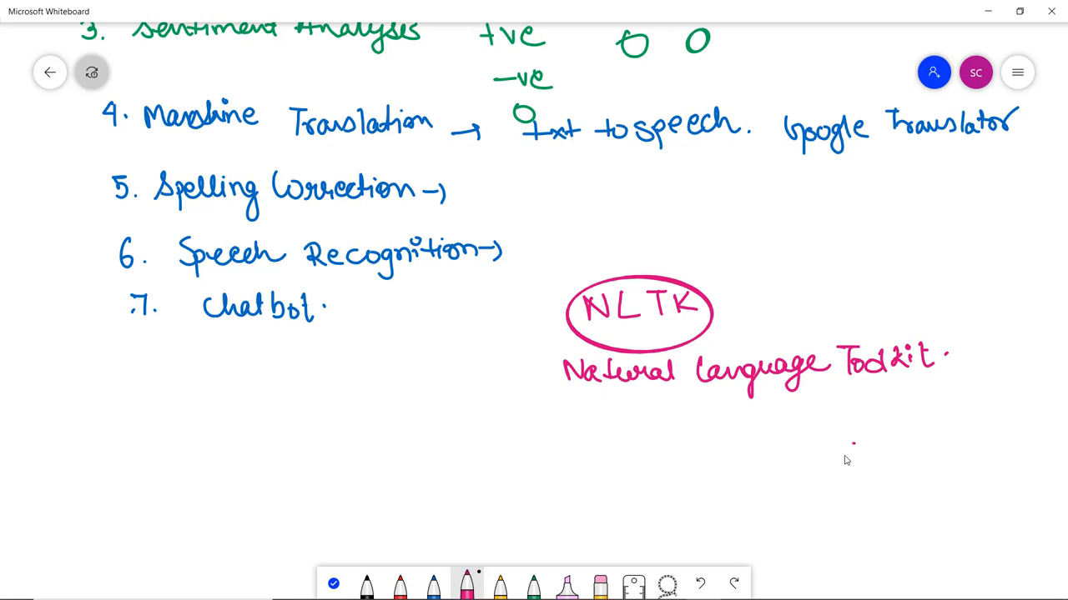
mouse_move(821, 465)
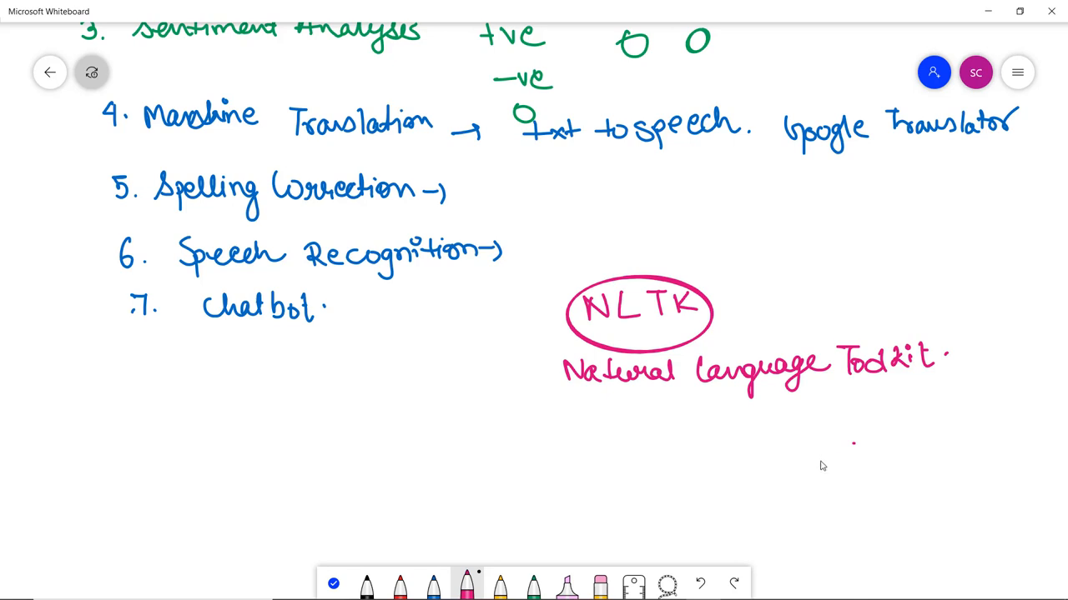
mouse_move(828, 432)
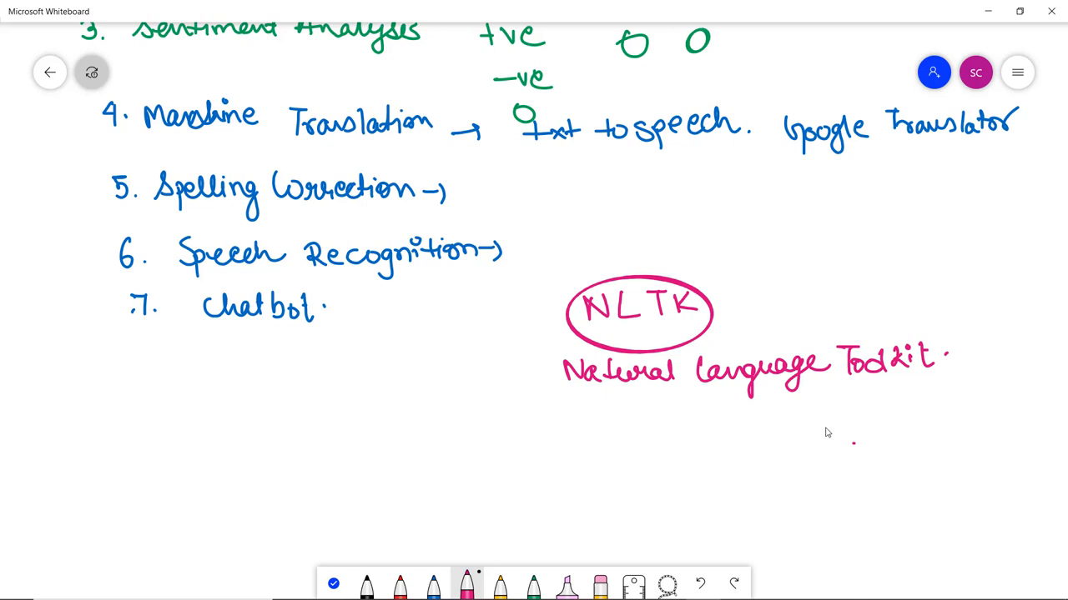